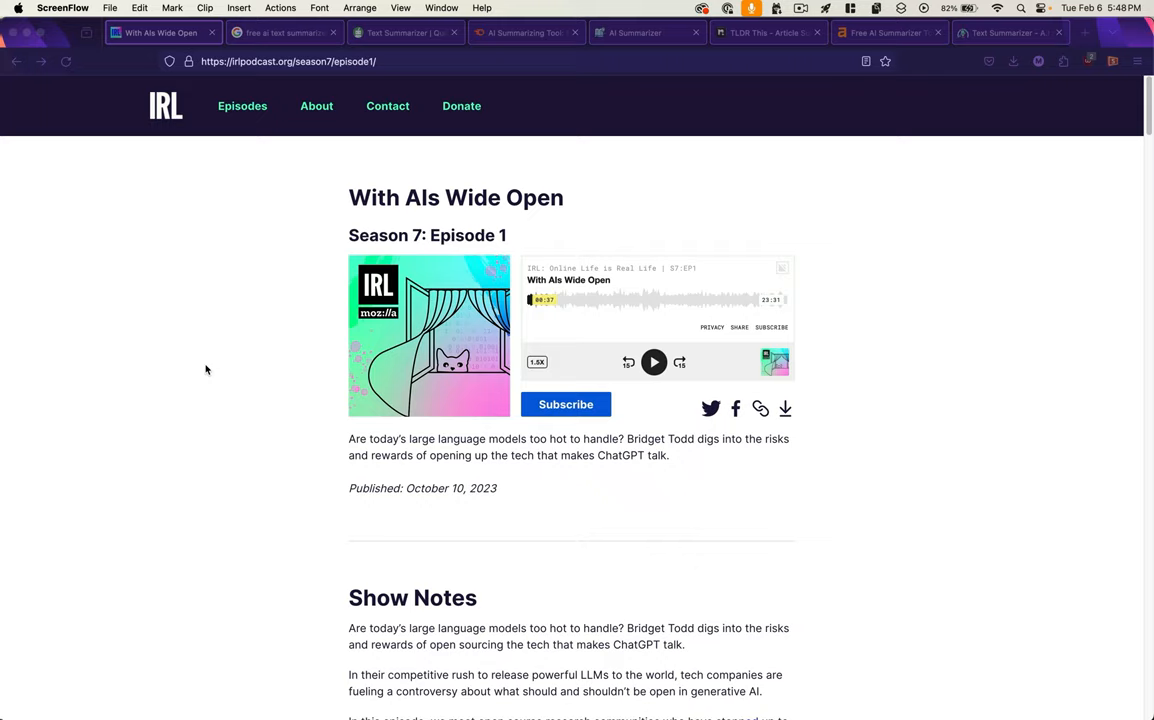
# Switch to the Google results for 'free ai text summarizer'.
pyautogui.click(283, 32)
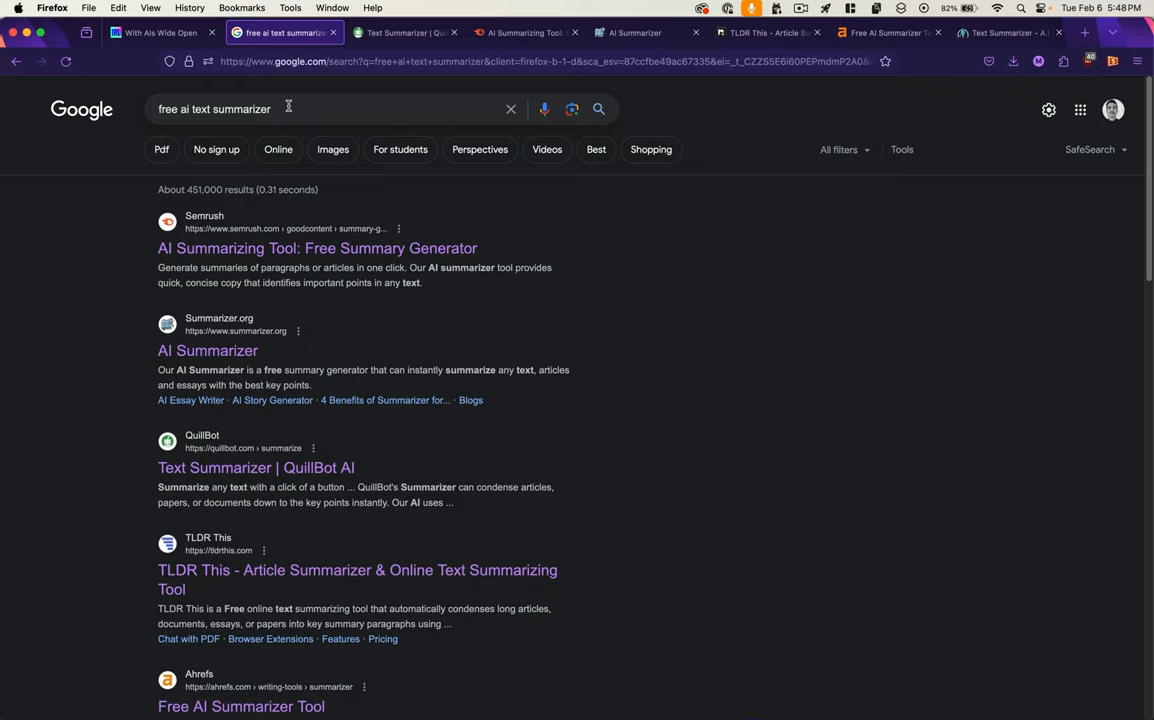
# Summarize the transcript in QuillBot, which rejects it as over the 600-word free limit.
pyautogui.click(255, 467)
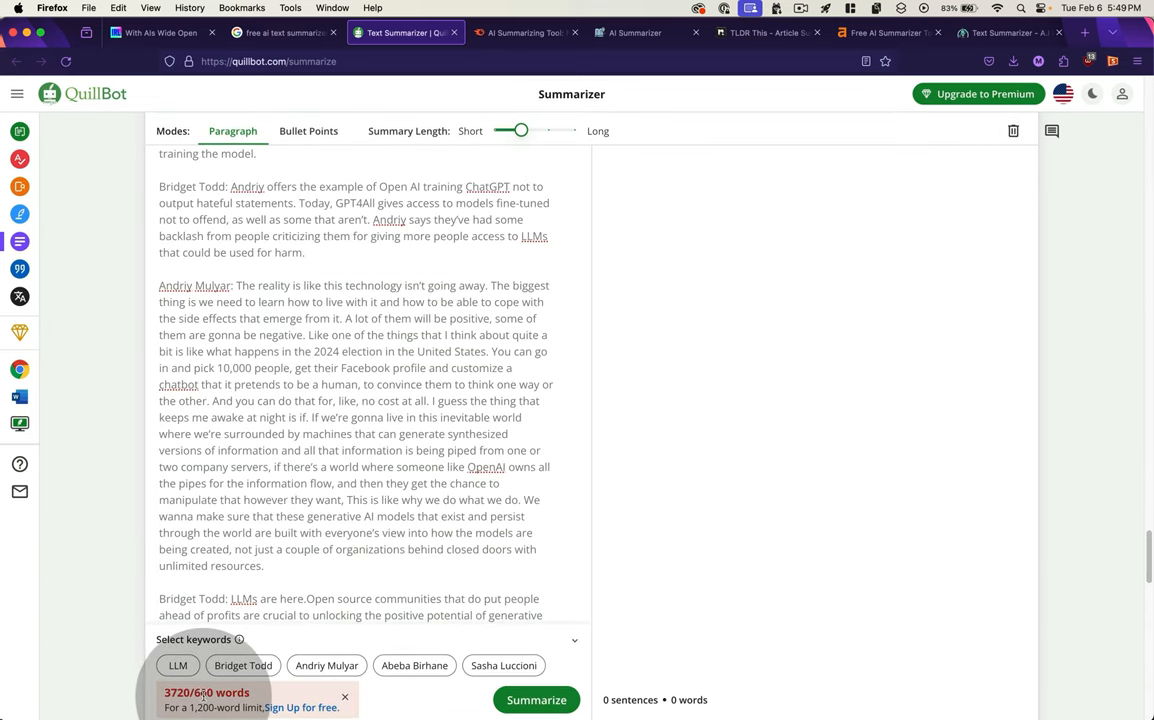
pyautogui.moveTo(536, 699)
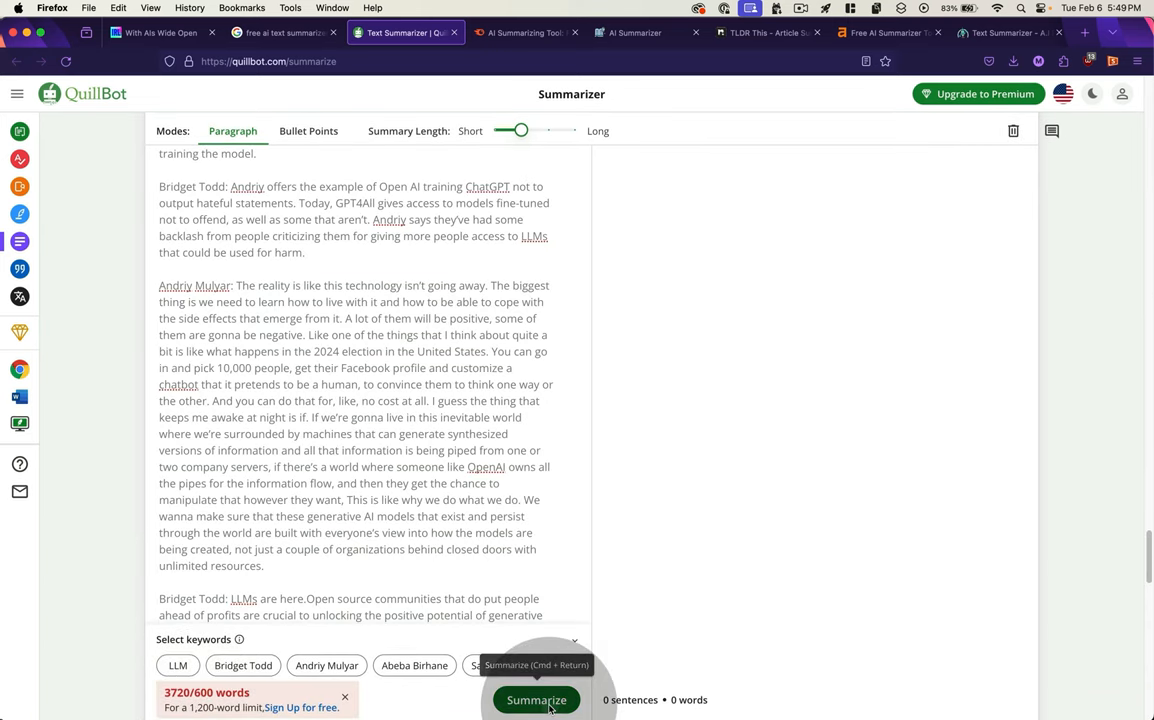
pyautogui.click(536, 699)
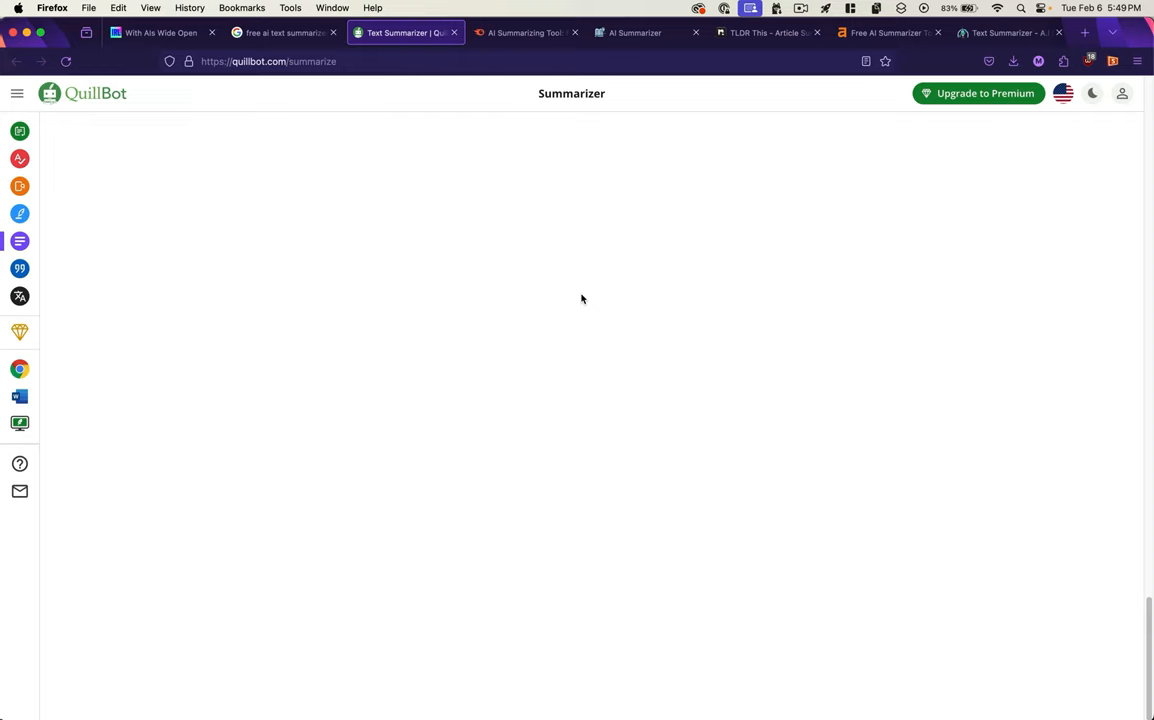
pyautogui.click(524, 32)
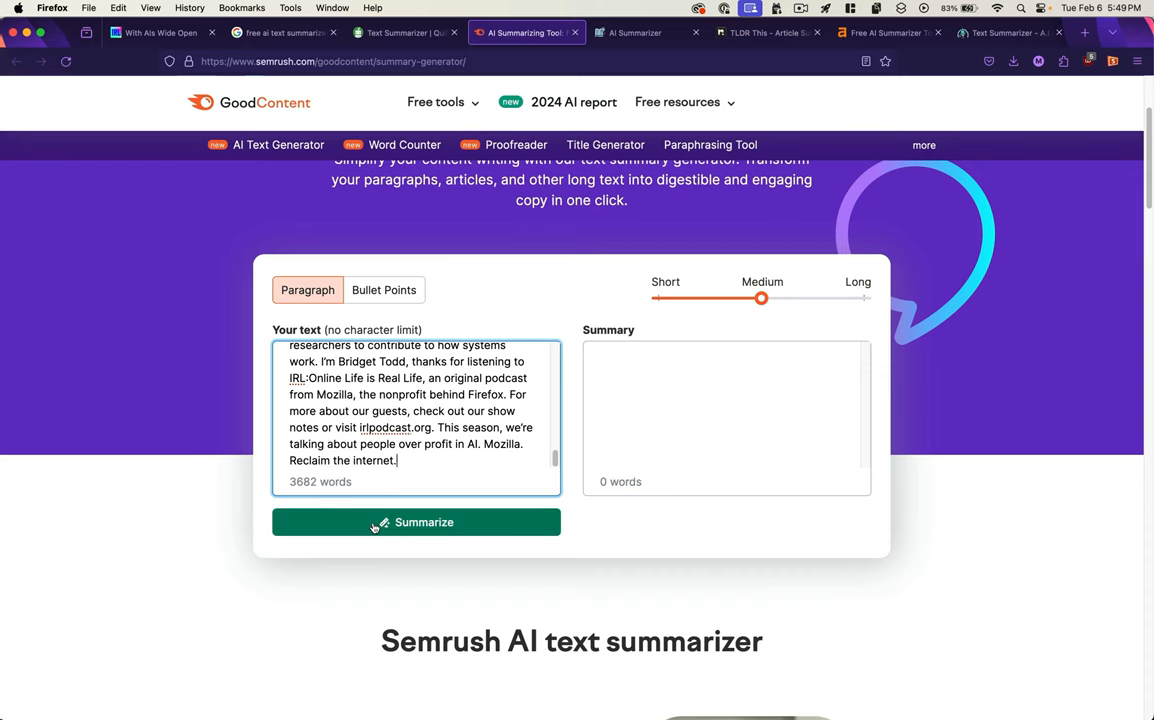
# Generate Semrush's 171-word summary of the 3682-word transcript and scroll to it.
pyautogui.click(416, 522)
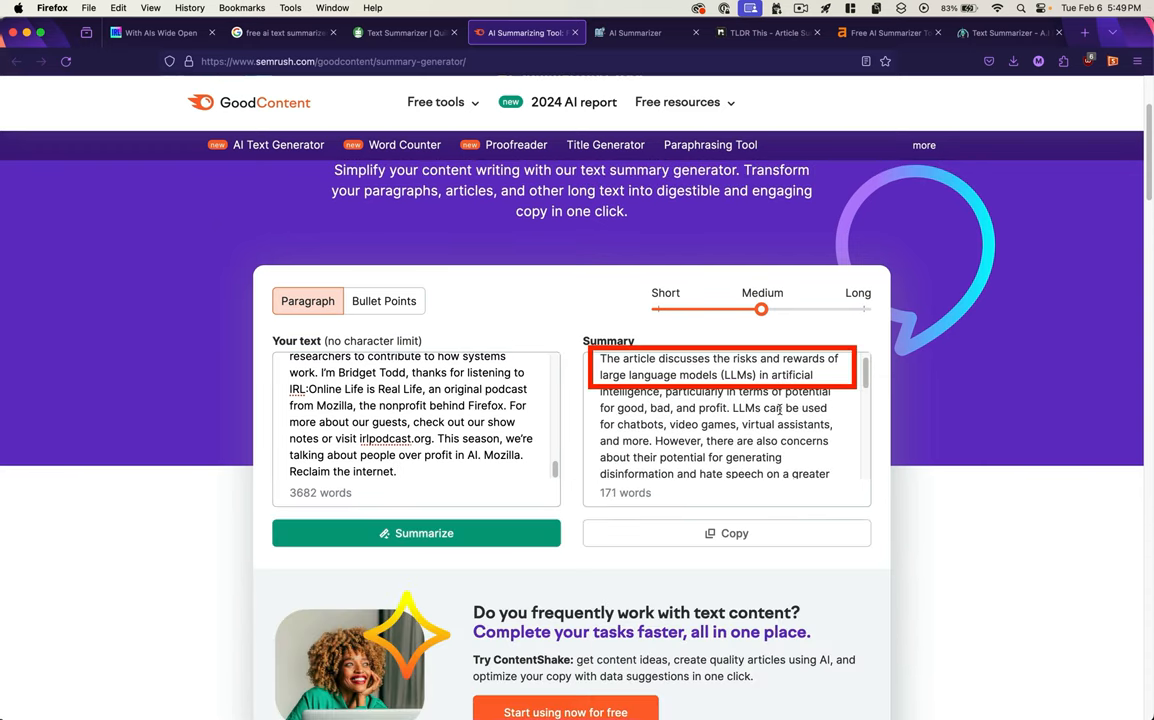
pyautogui.scroll(-3)
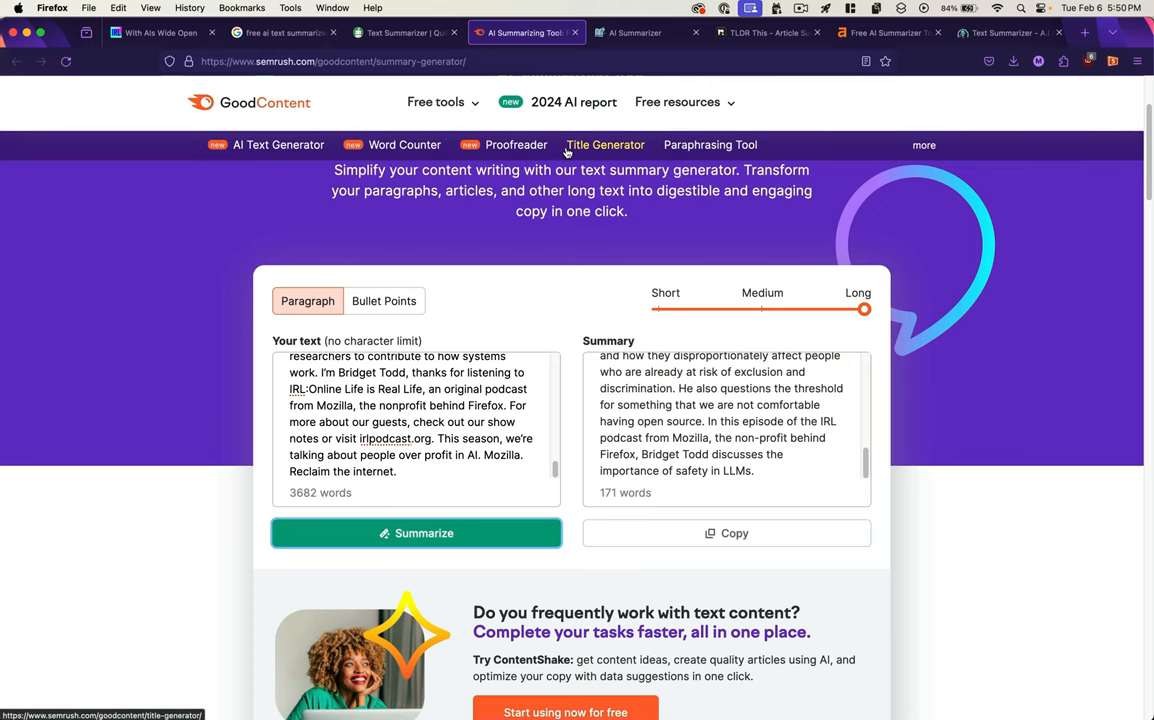
# Trim the transcript to 2934 words in Summarizer.org and review its bullet-point summary.
pyautogui.click(565, 32)
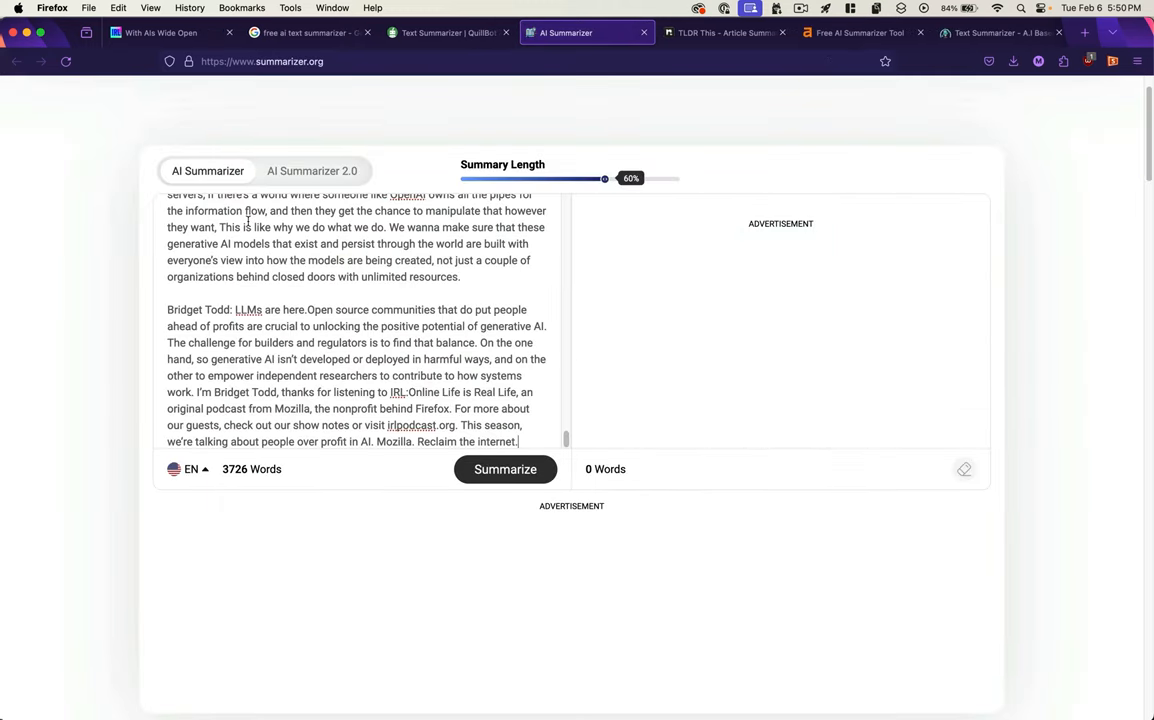
pyautogui.click(505, 469)
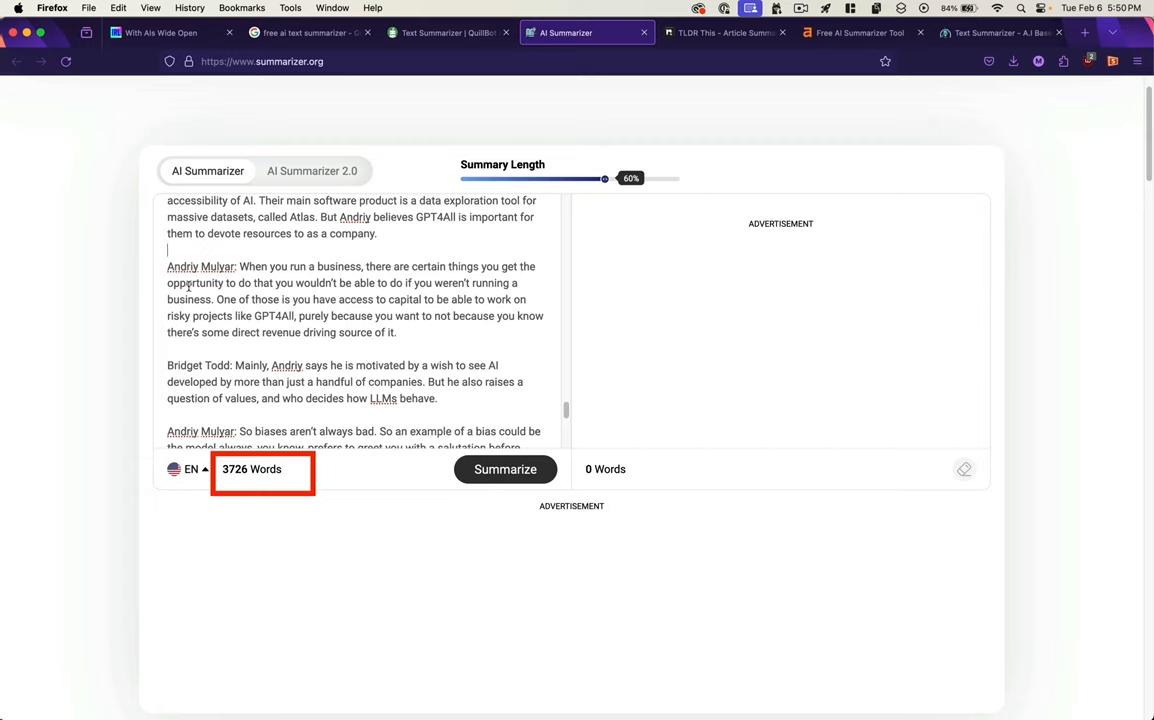
pyautogui.click(505, 469)
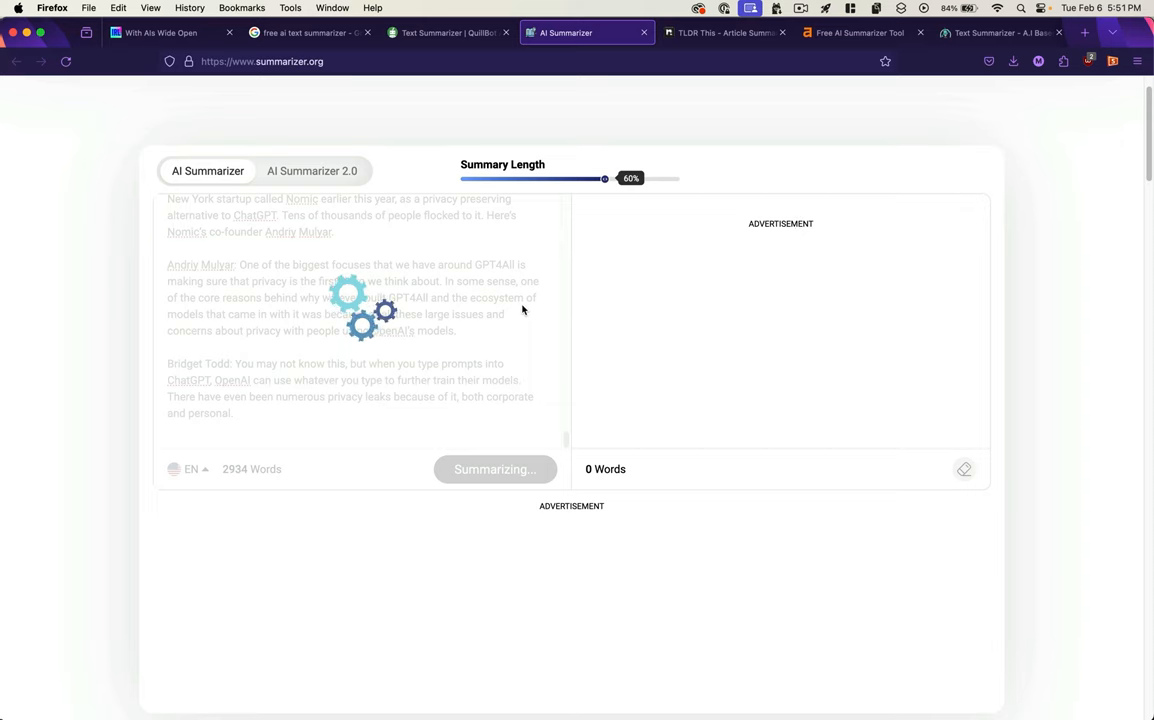
pyautogui.click(494, 469)
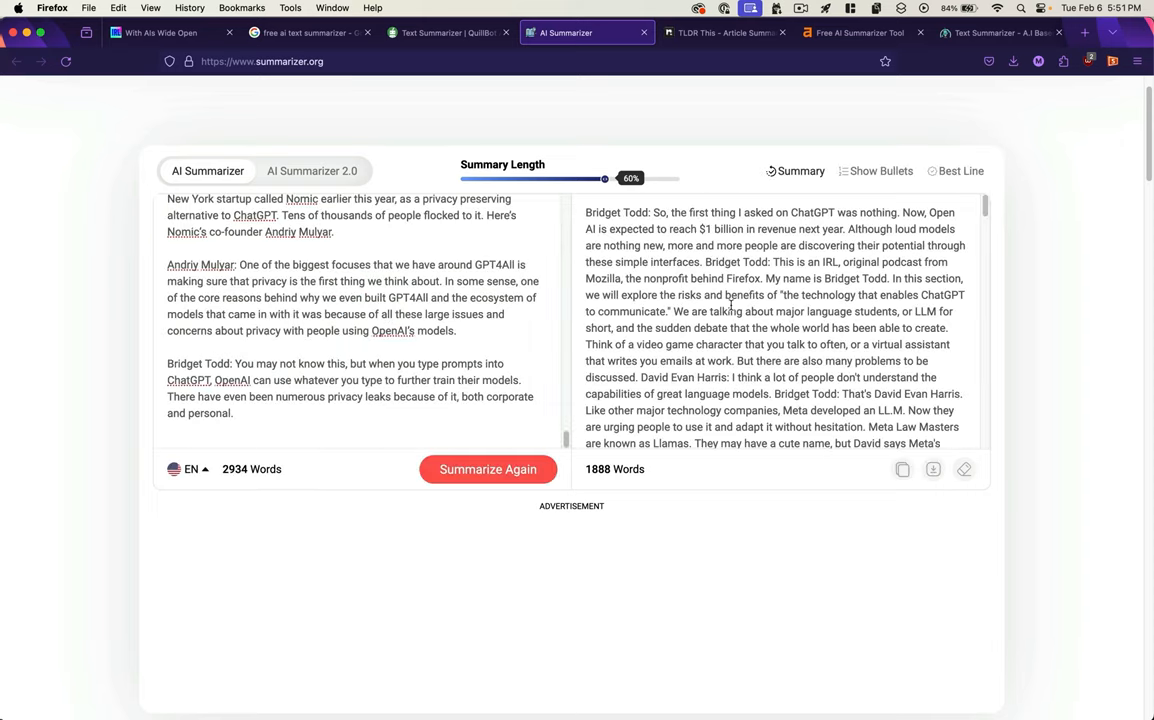
pyautogui.scroll(-3)
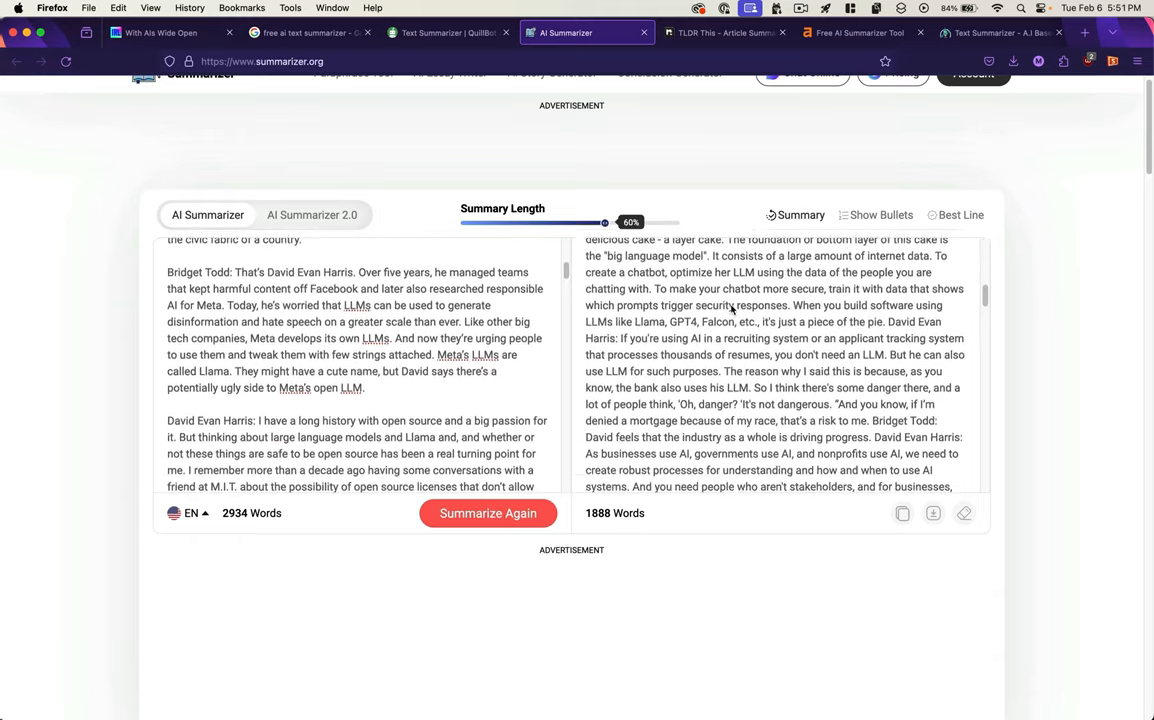
pyautogui.scroll(-3)
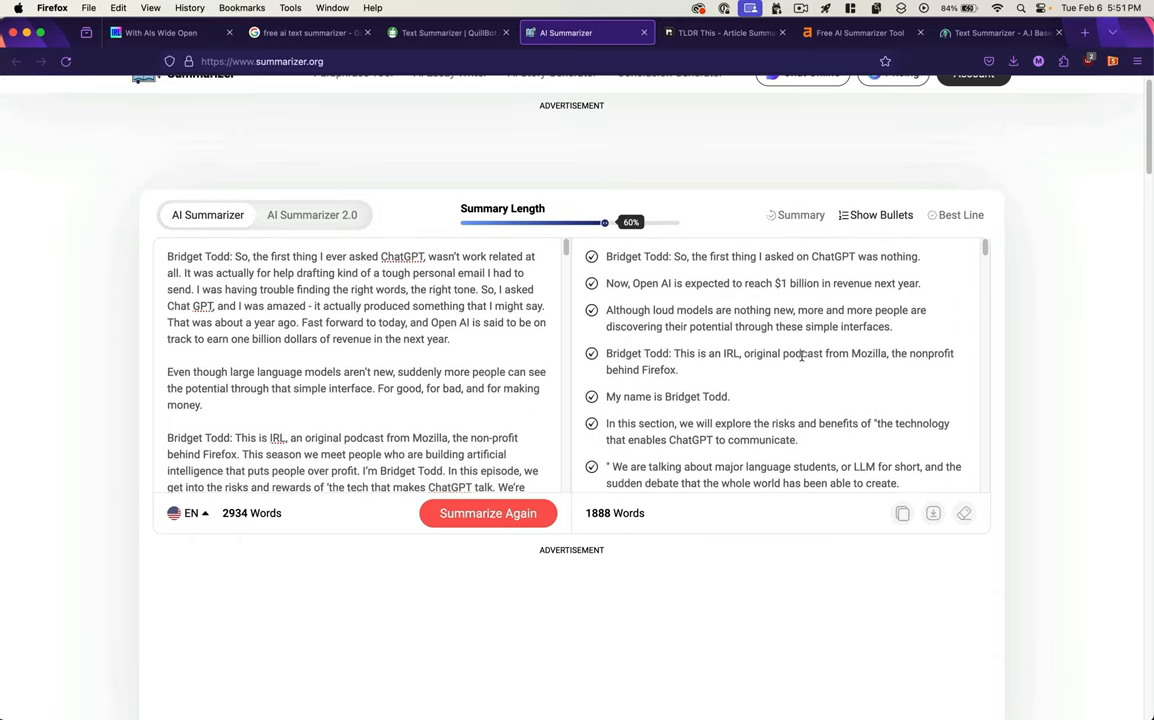
pyautogui.scroll(-3)
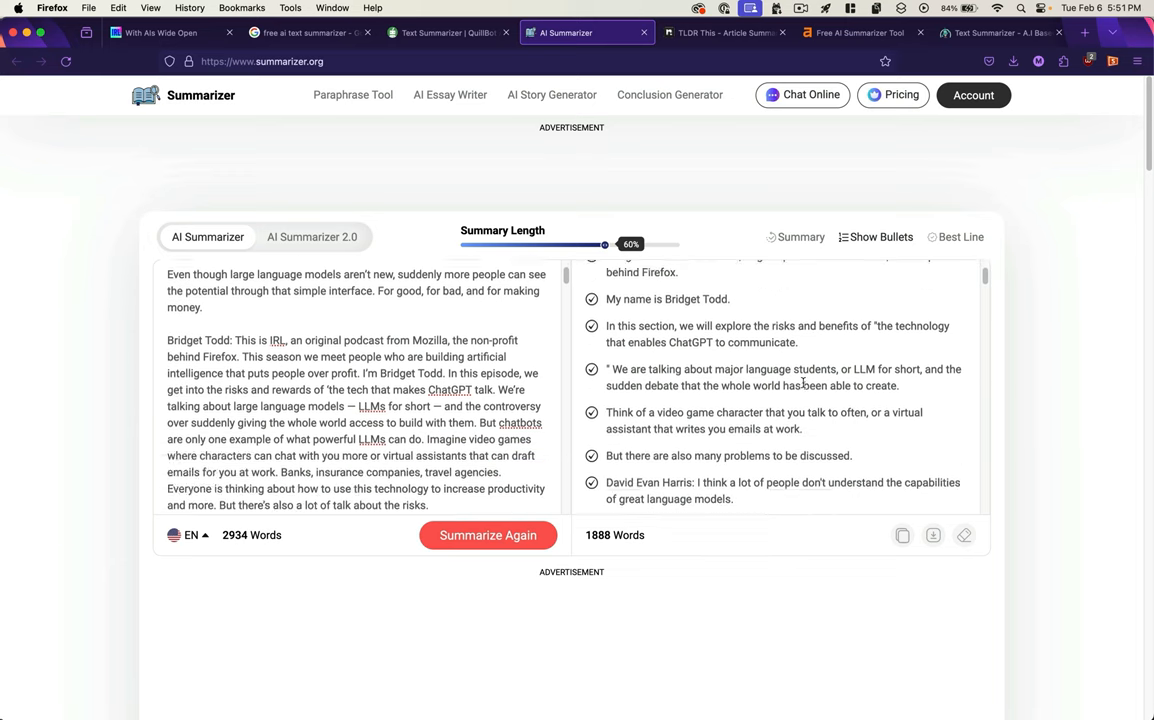
pyautogui.scroll(-3)
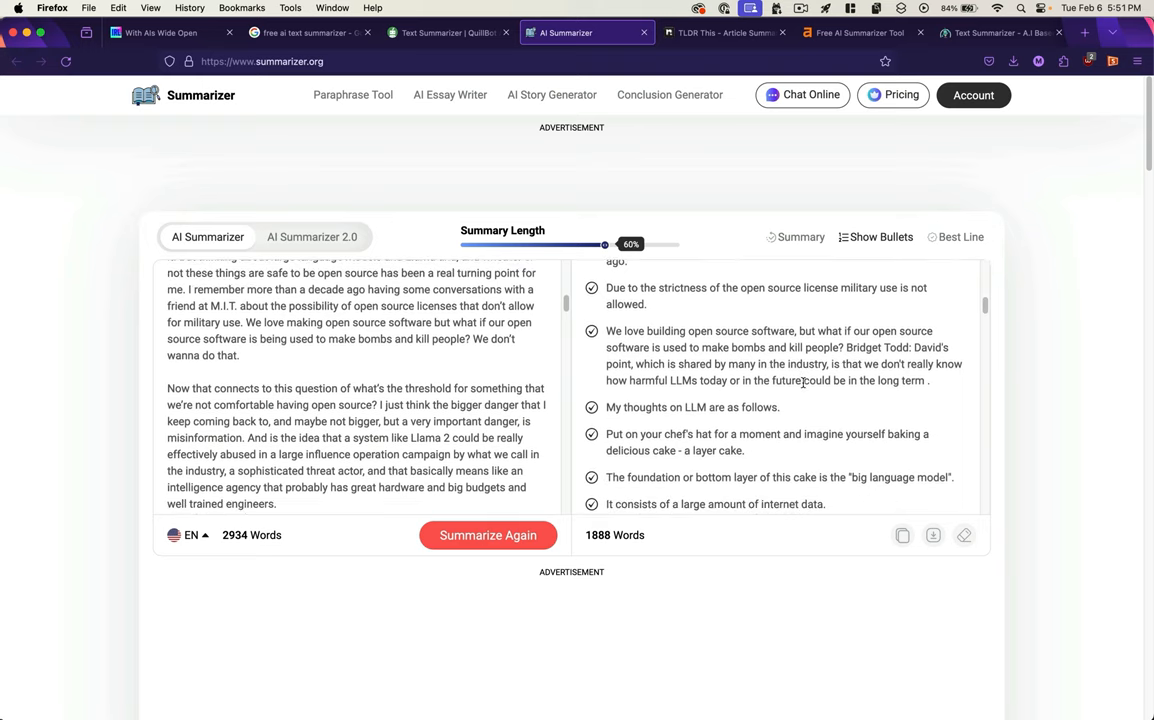
# Run TLDR This on the 10,000-character excerpt and check where the limit cut it.
pyautogui.click(643, 32)
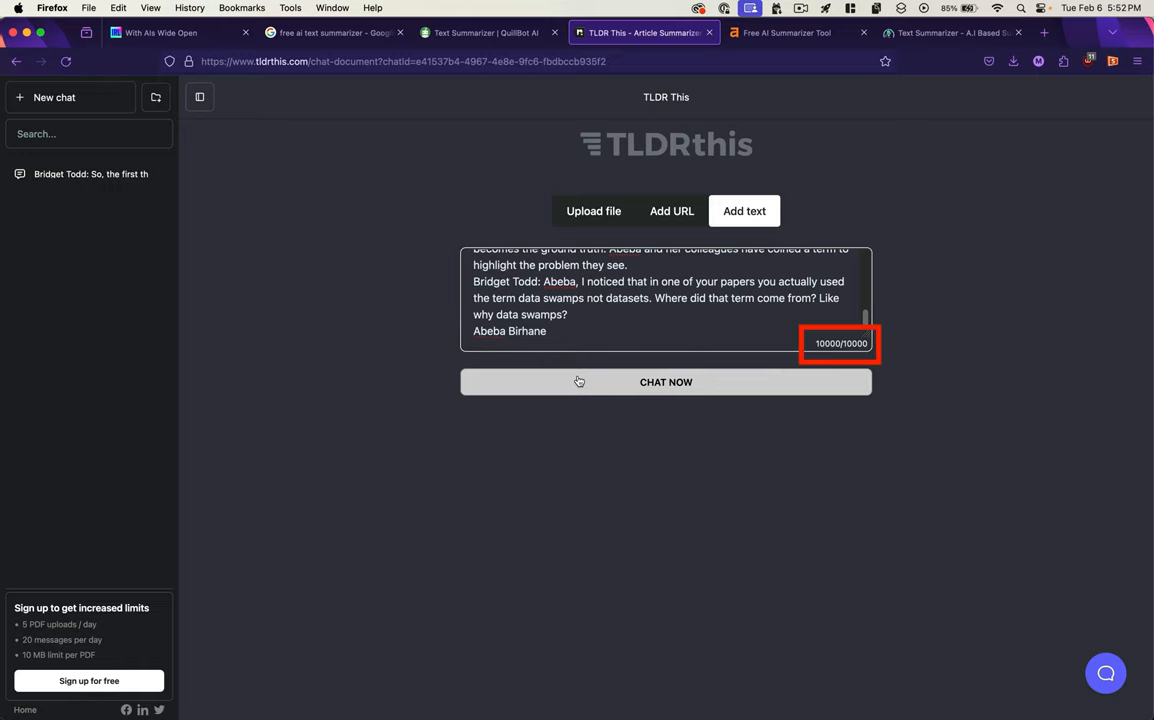
pyautogui.click(666, 382)
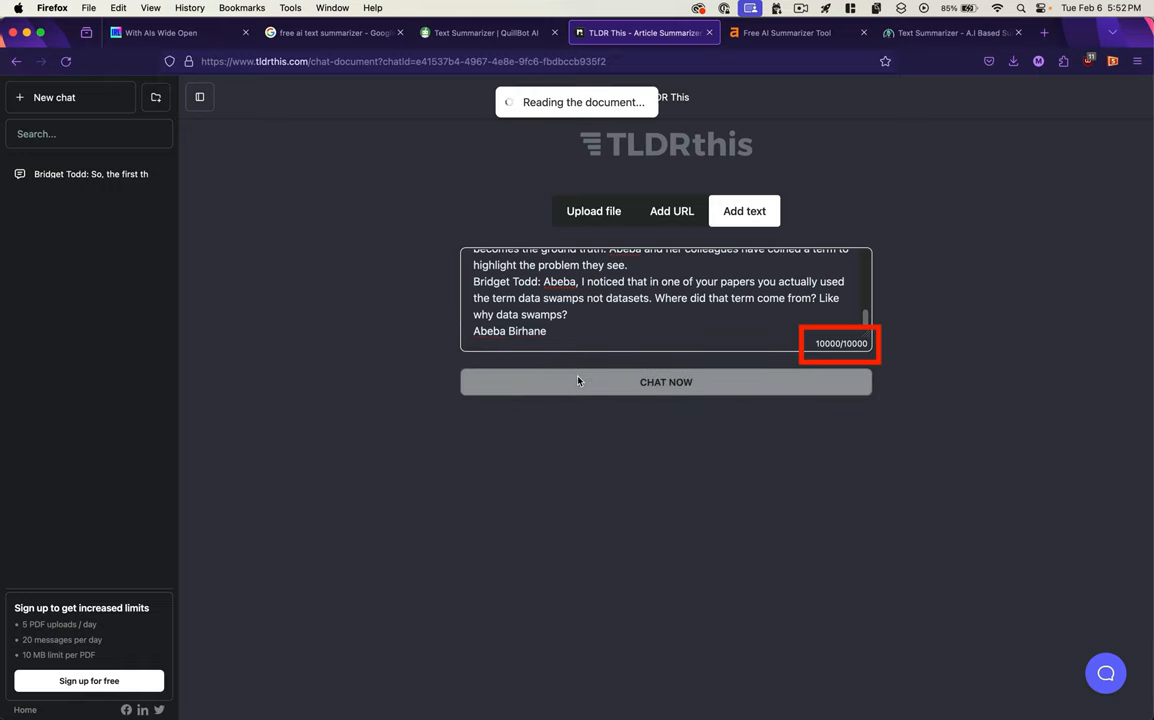
pyautogui.click(666, 382)
pyautogui.write('why data')
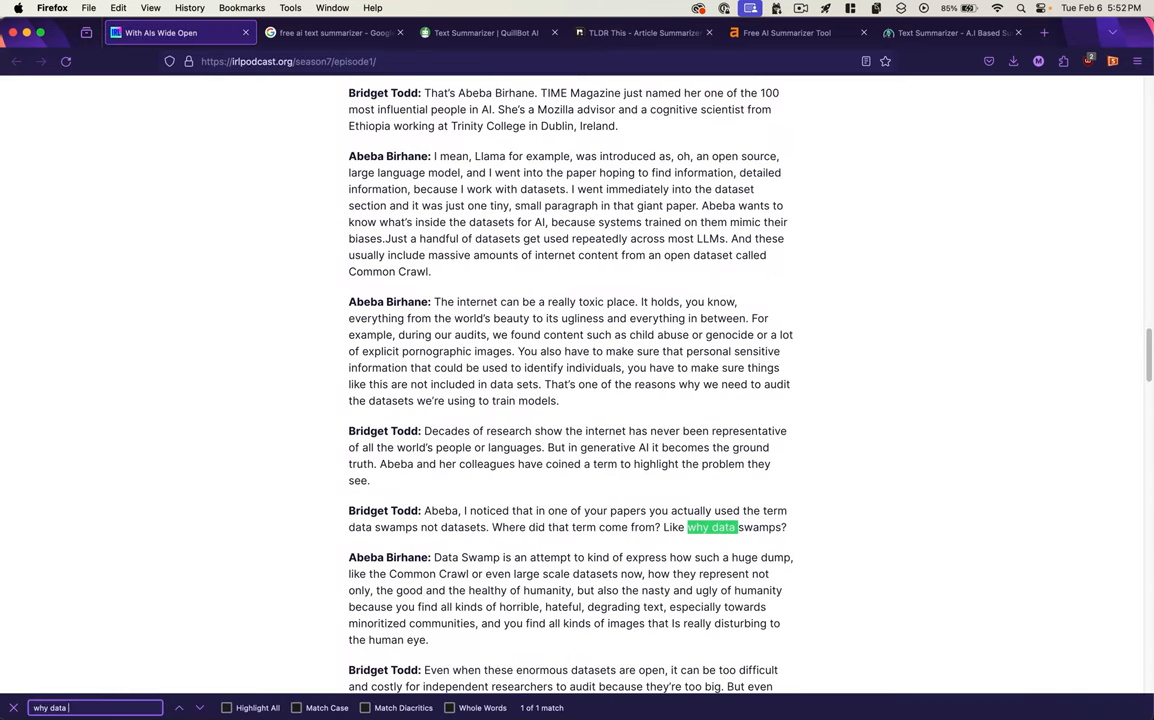
pyautogui.click(640, 32)
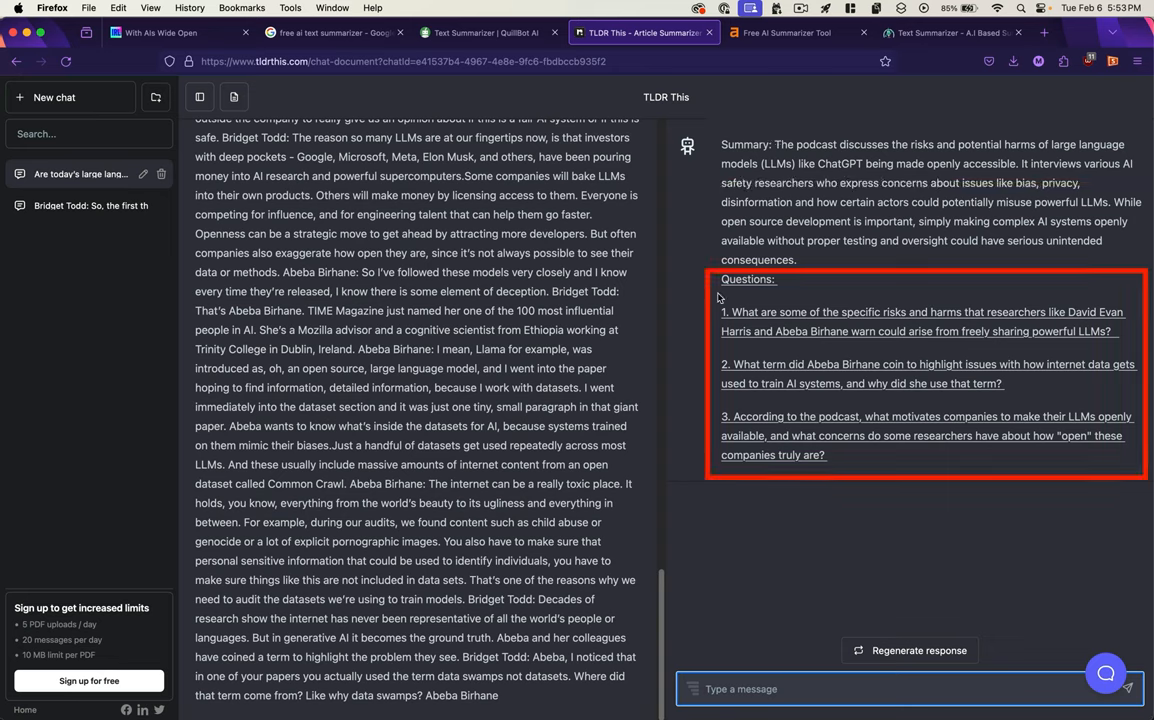
pyautogui.moveTo(790, 32)
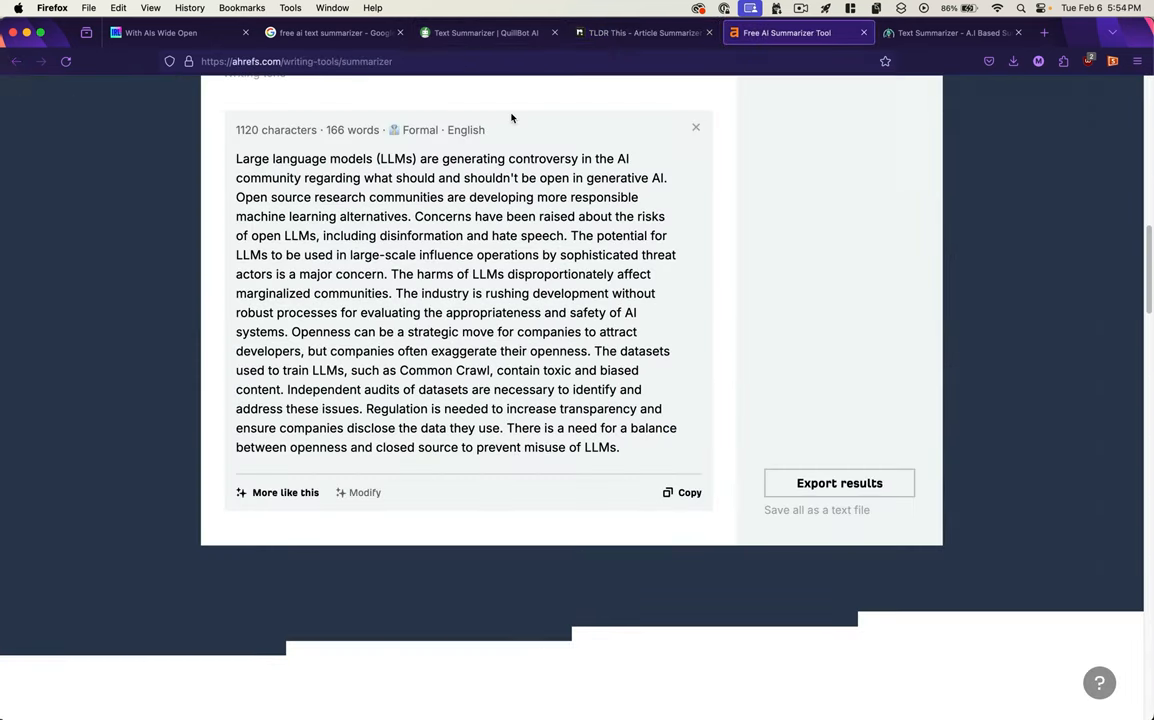
pyautogui.moveTo(461, 230)
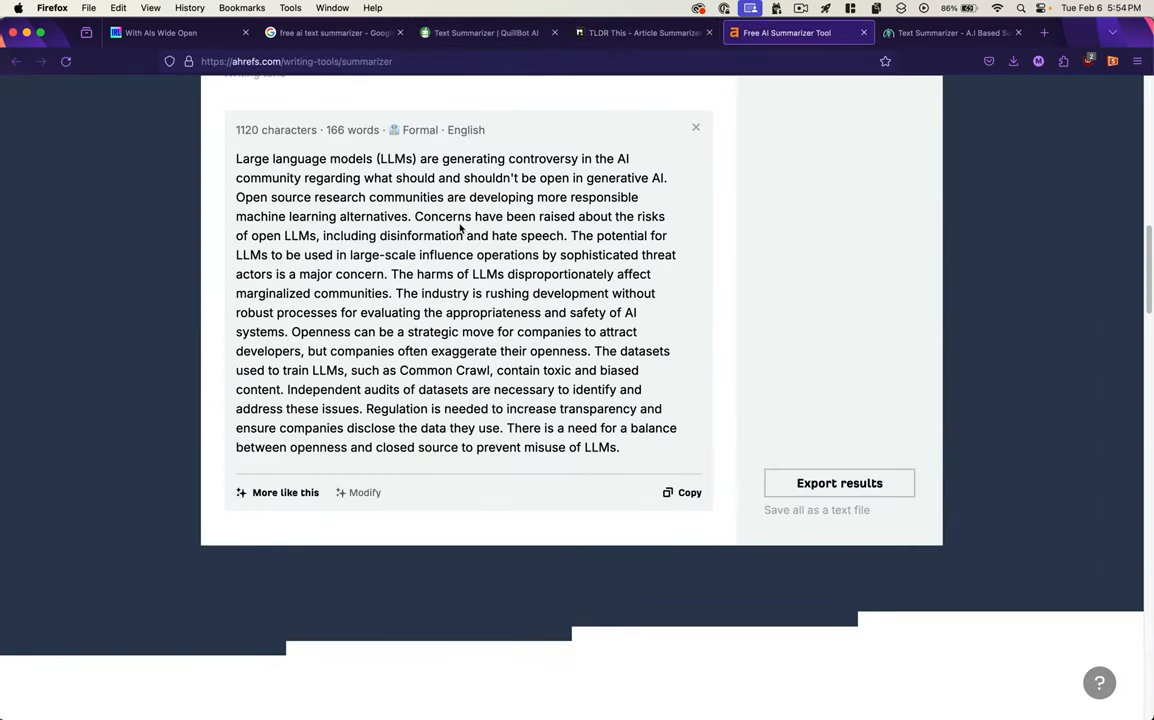
pyautogui.moveTo(735, 248)
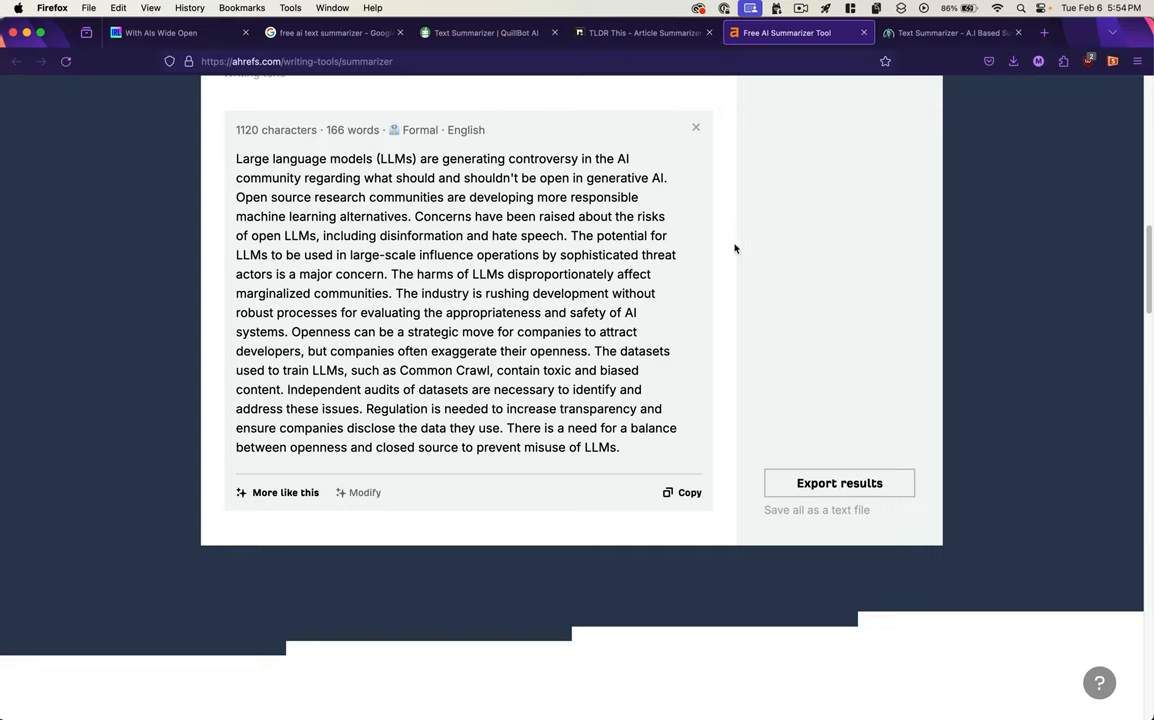
pyautogui.moveTo(508, 271)
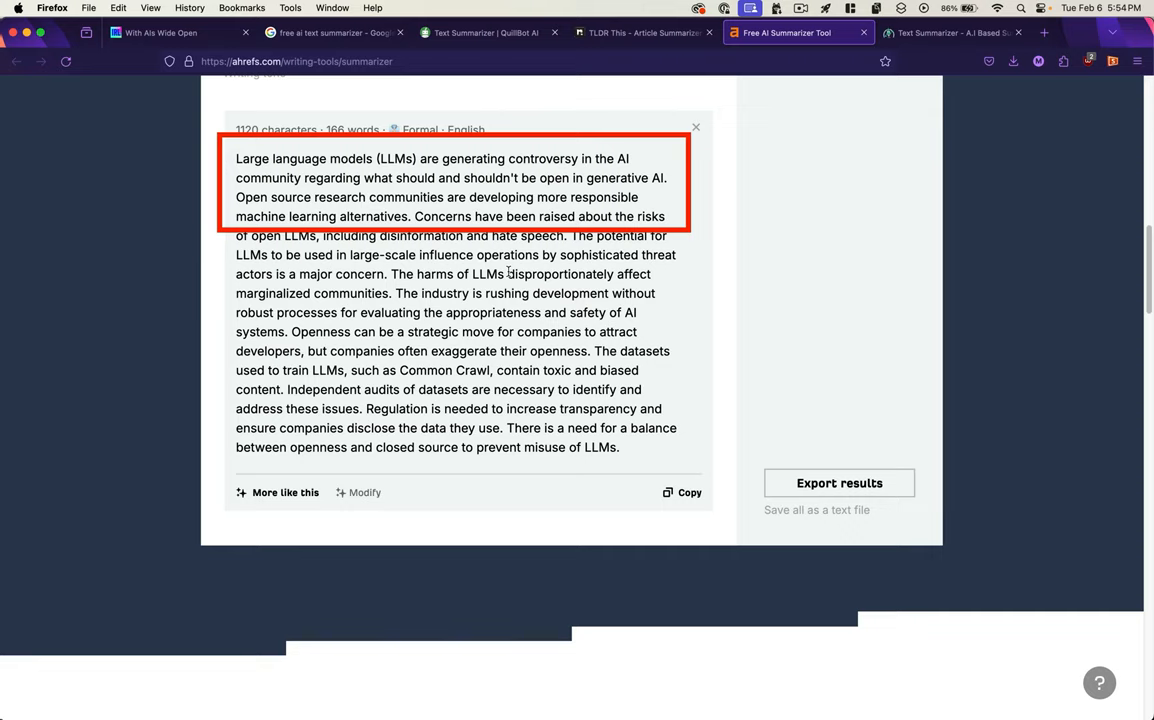
# Review Ahrefs' 166-word formal paragraph summary, then resummarize the transcript.
pyautogui.scroll(-3)
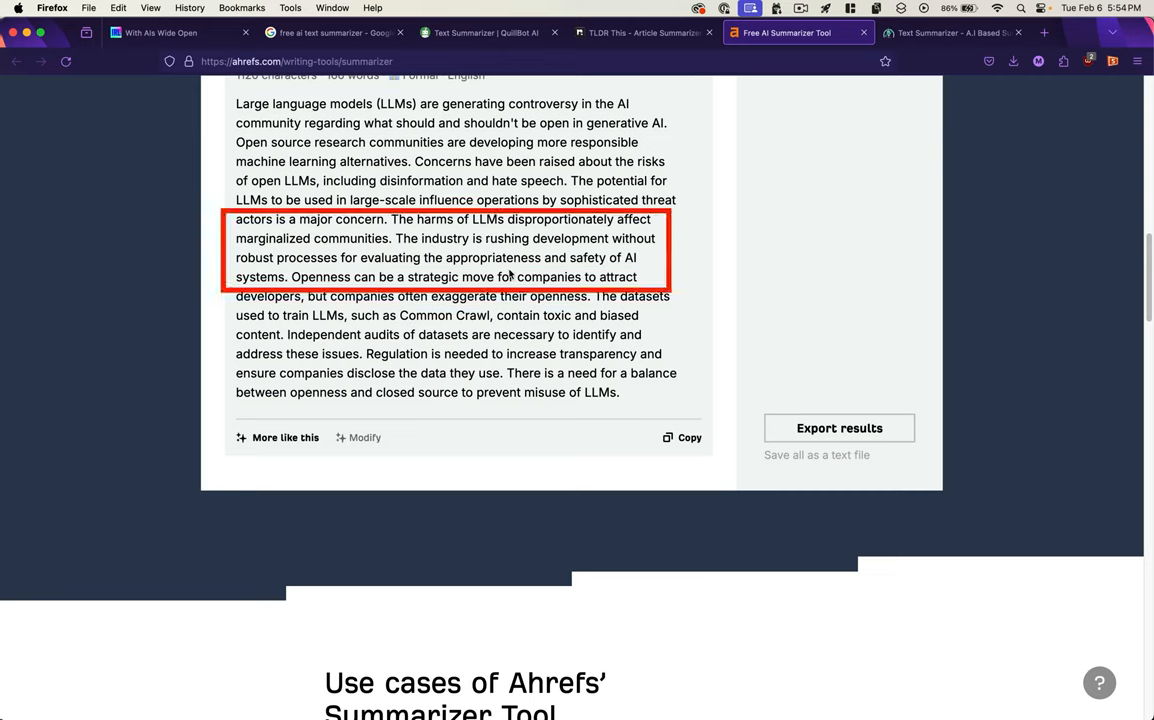
pyautogui.moveTo(511, 273)
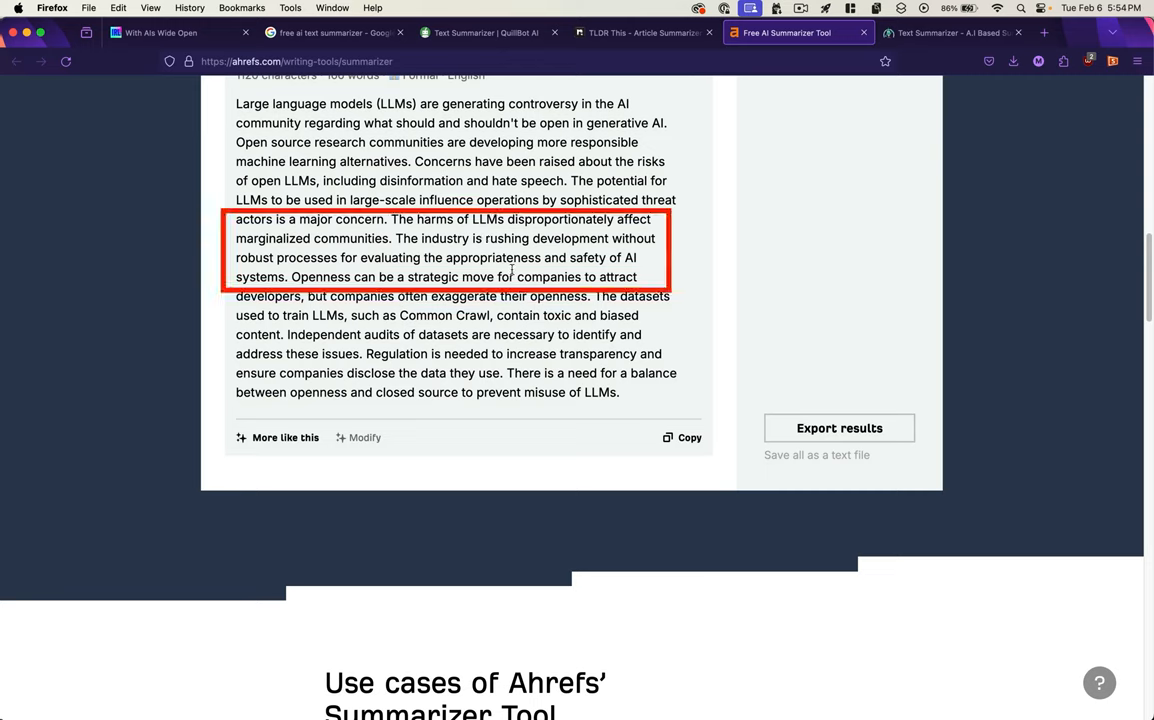
pyautogui.moveTo(627, 251)
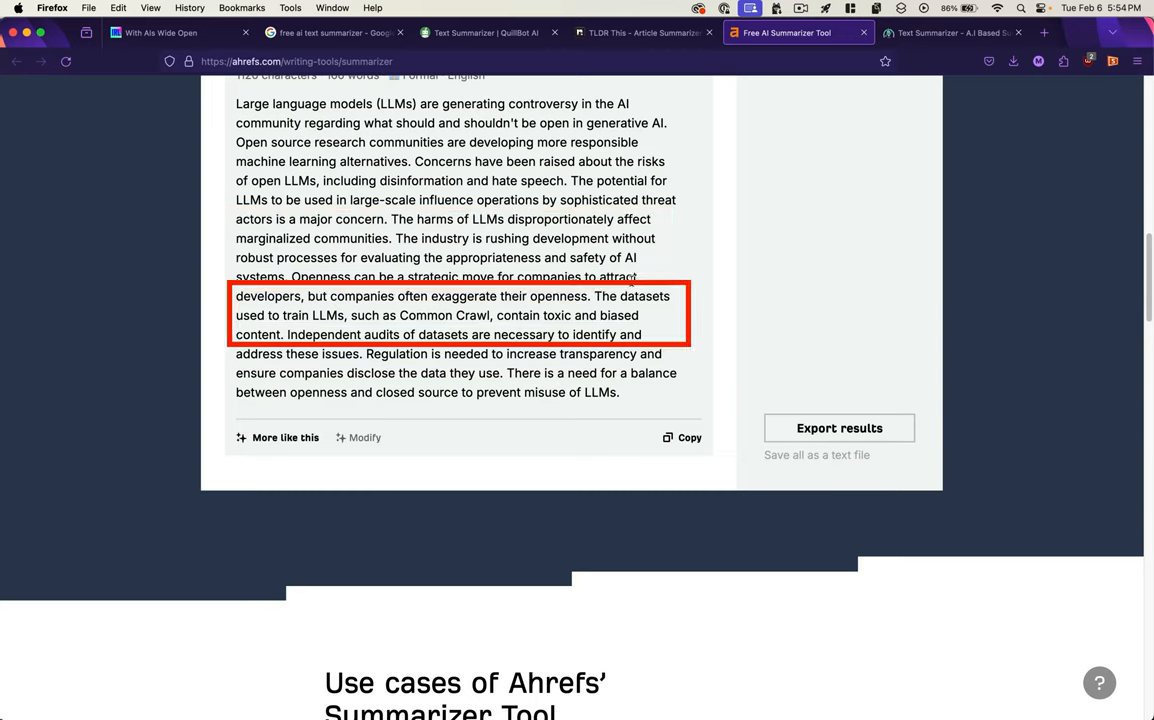
pyautogui.moveTo(665, 329)
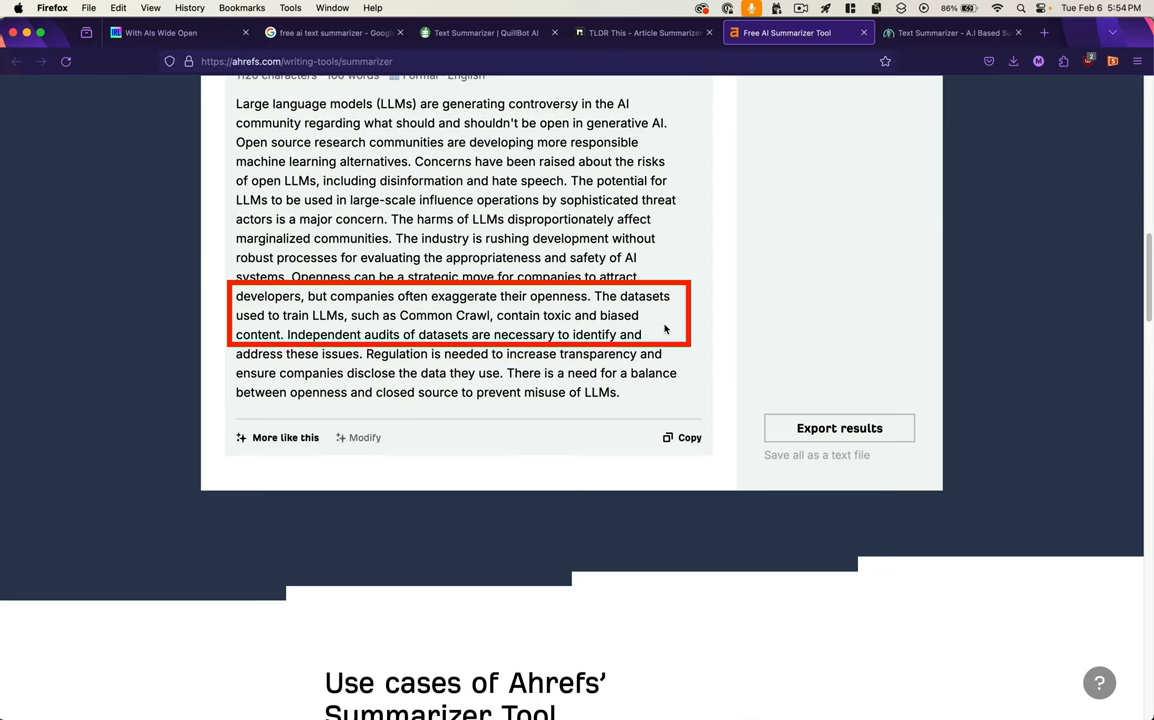
pyautogui.scroll(-3)
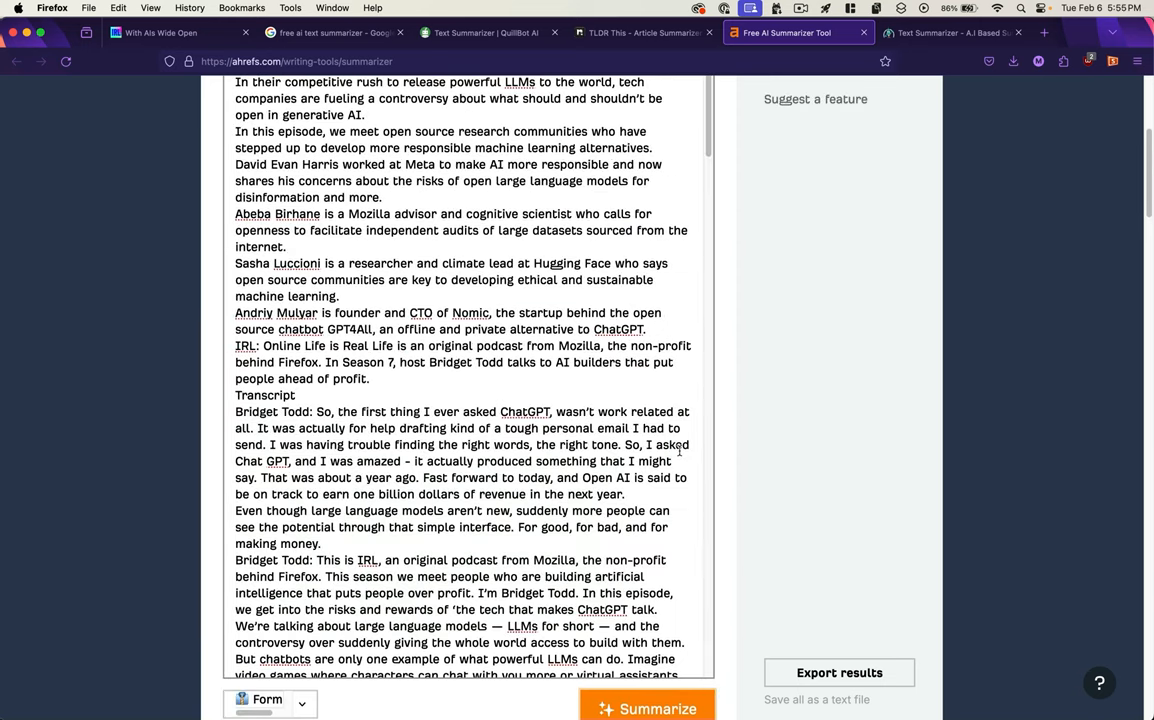
pyautogui.scroll(3)
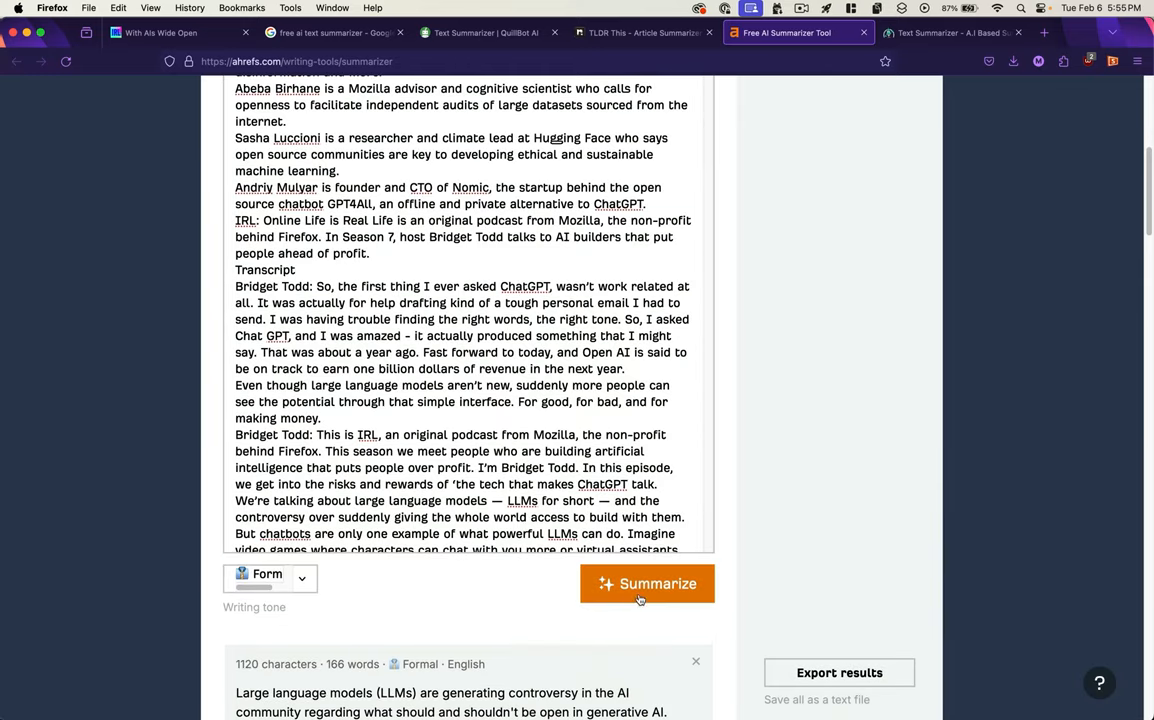
pyautogui.click(647, 583)
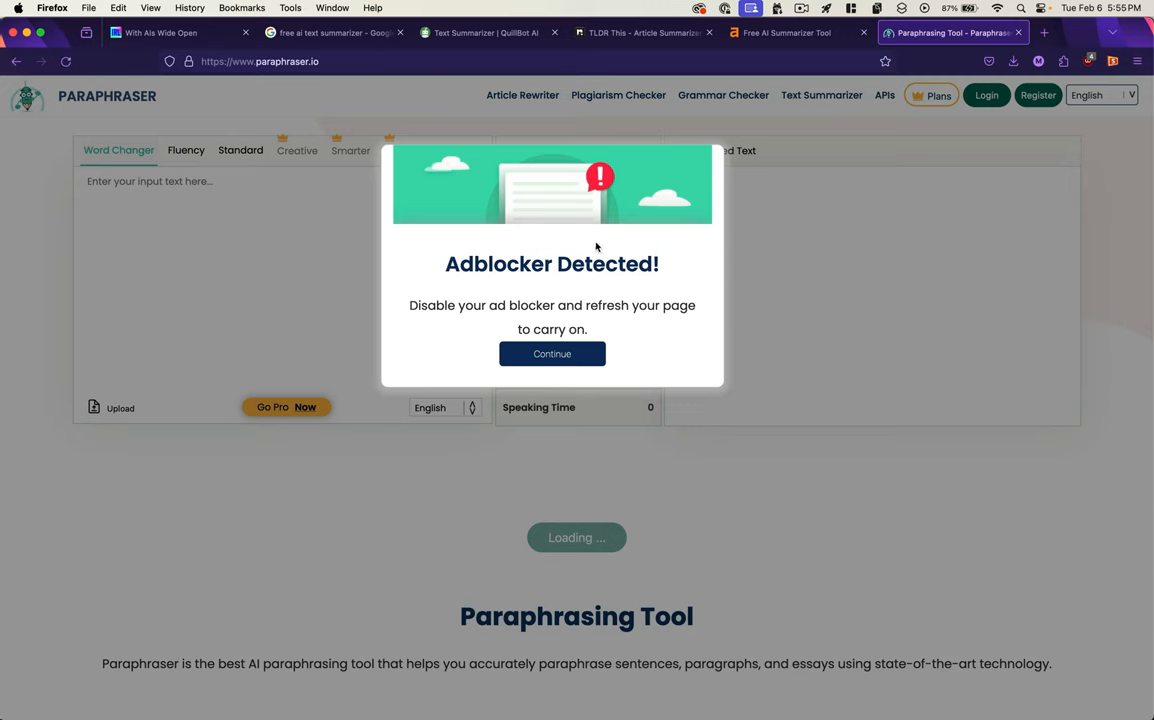
# Dismiss Paraphraser.io's ad-blocker and notification prompts and scroll through the pasted transcript.
pyautogui.click(552, 353)
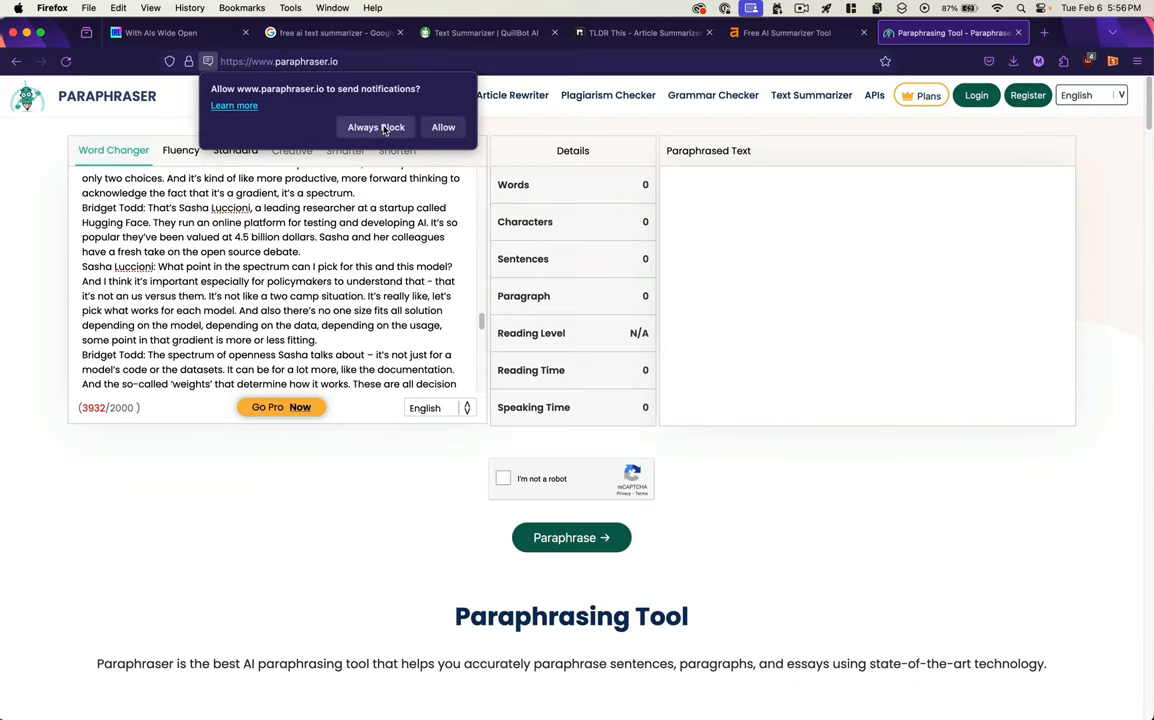
pyautogui.click(375, 127)
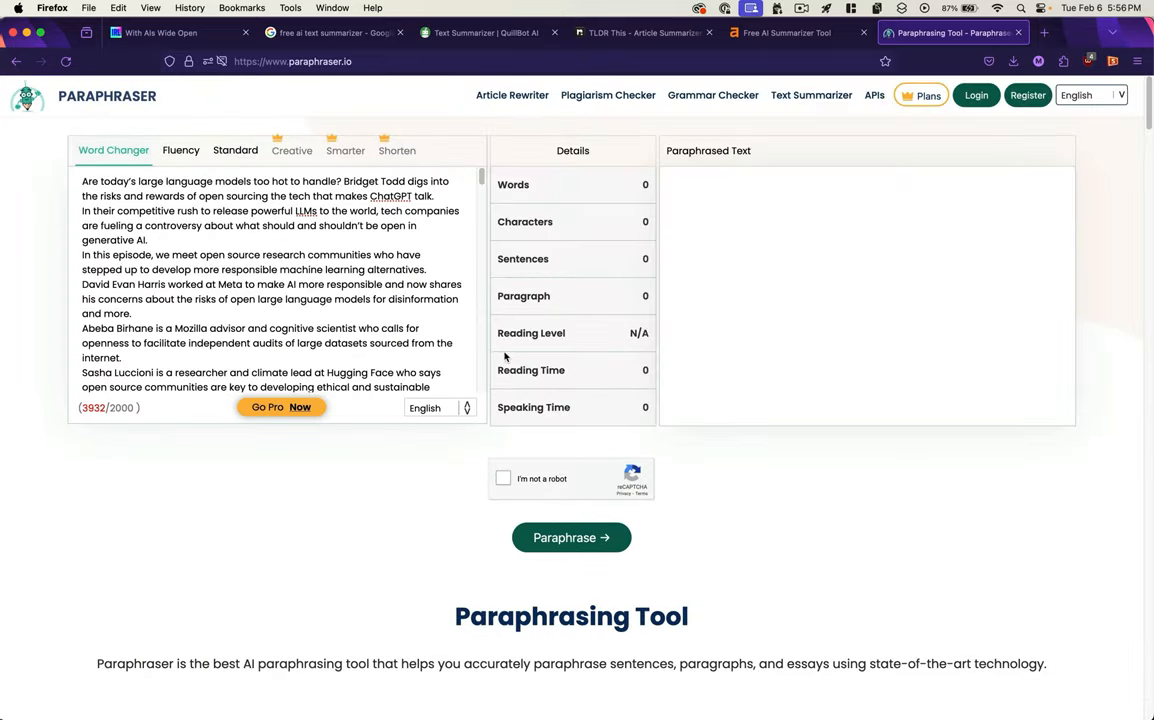
pyautogui.scroll(-3)
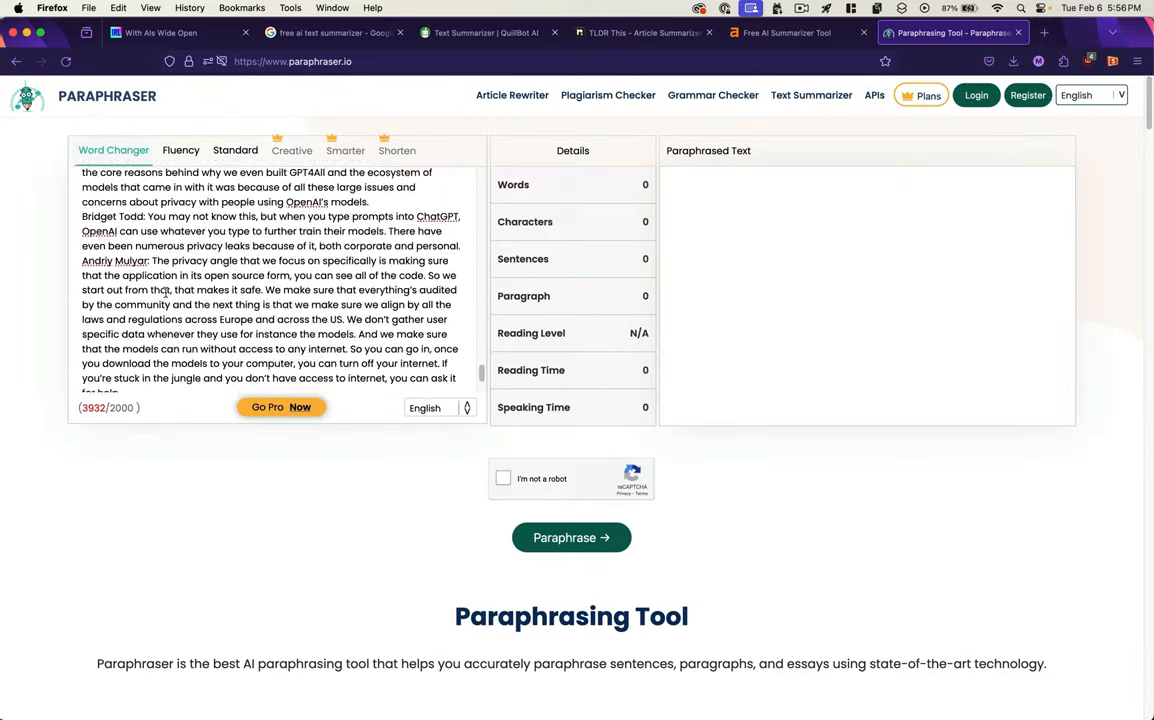
pyautogui.scroll(-3)
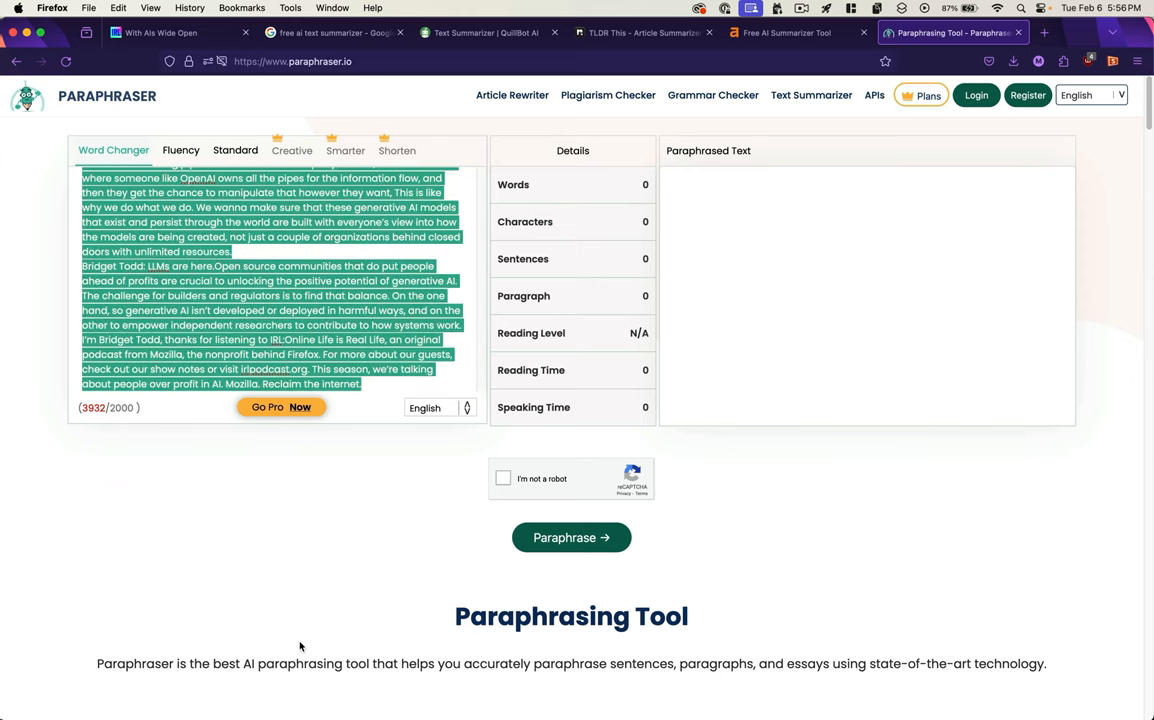
pyautogui.click(571, 538)
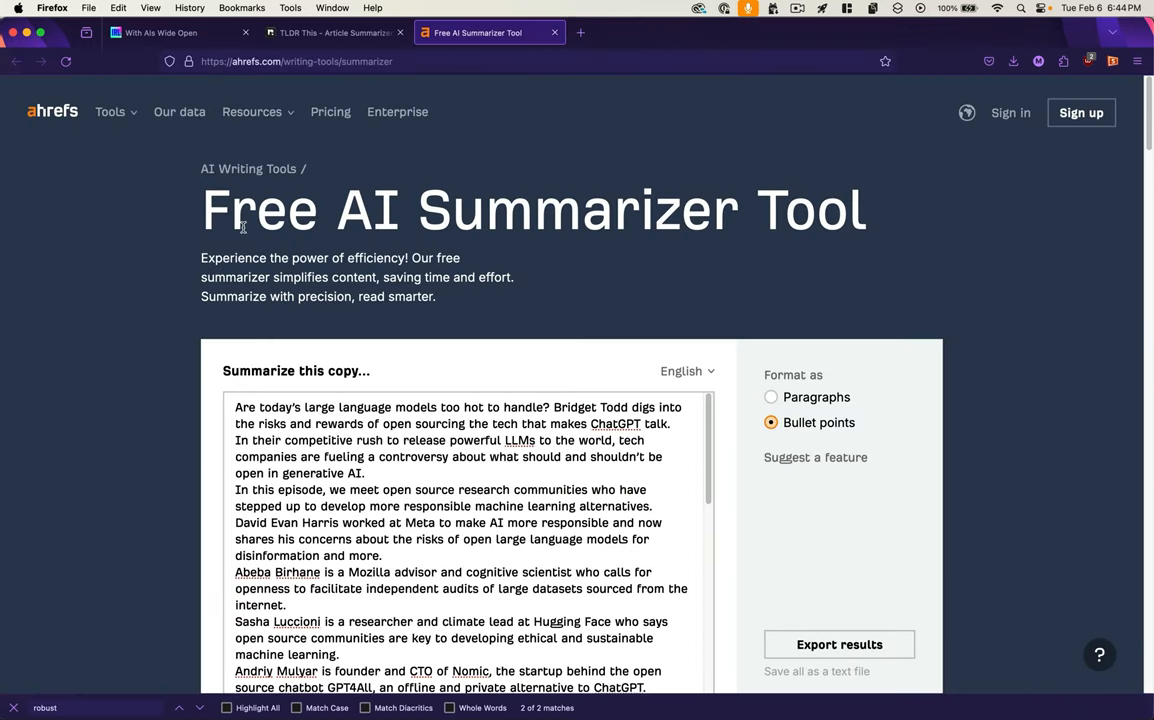
pyautogui.moveTo(203, 139)
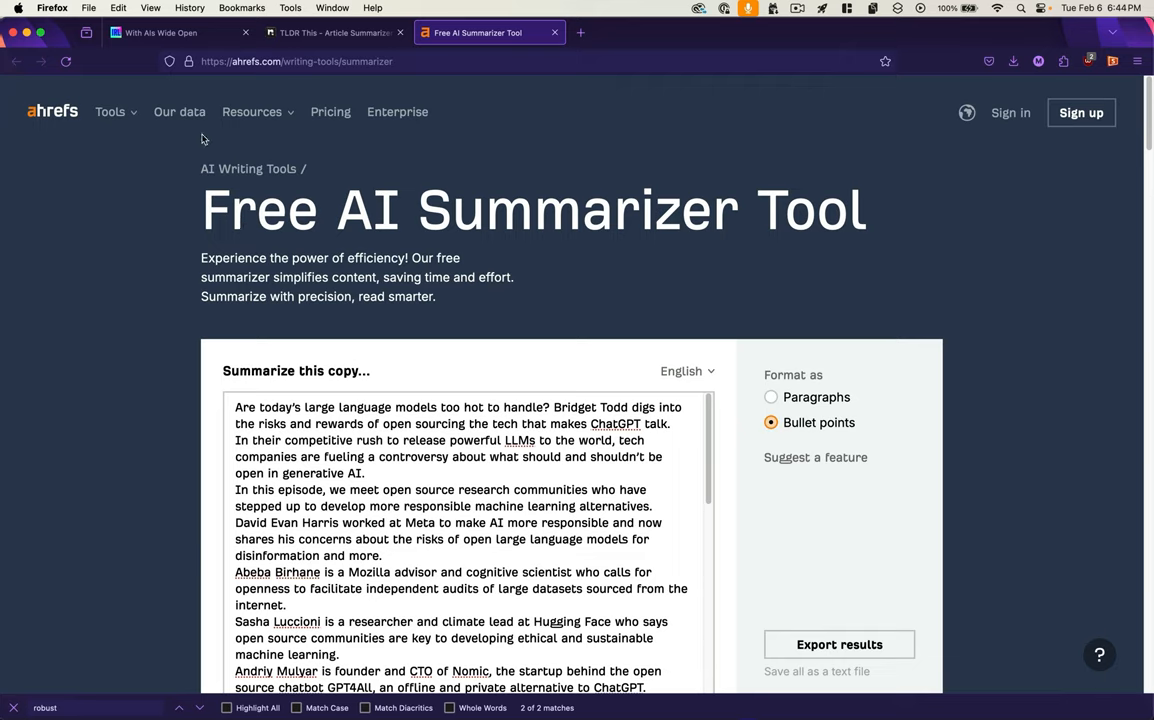
pyautogui.moveTo(52, 111)
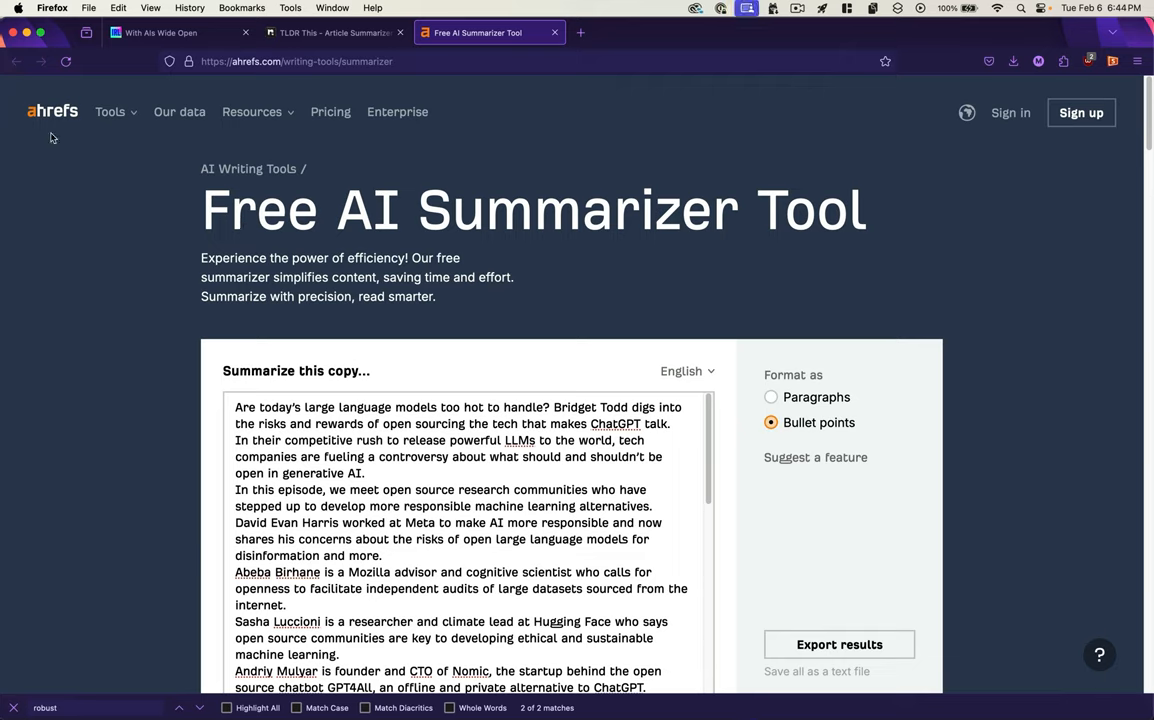
# Scroll through Ahrefs' 180-word and 139-word bullet summaries, then return to TLDR This.
pyautogui.scroll(-3)
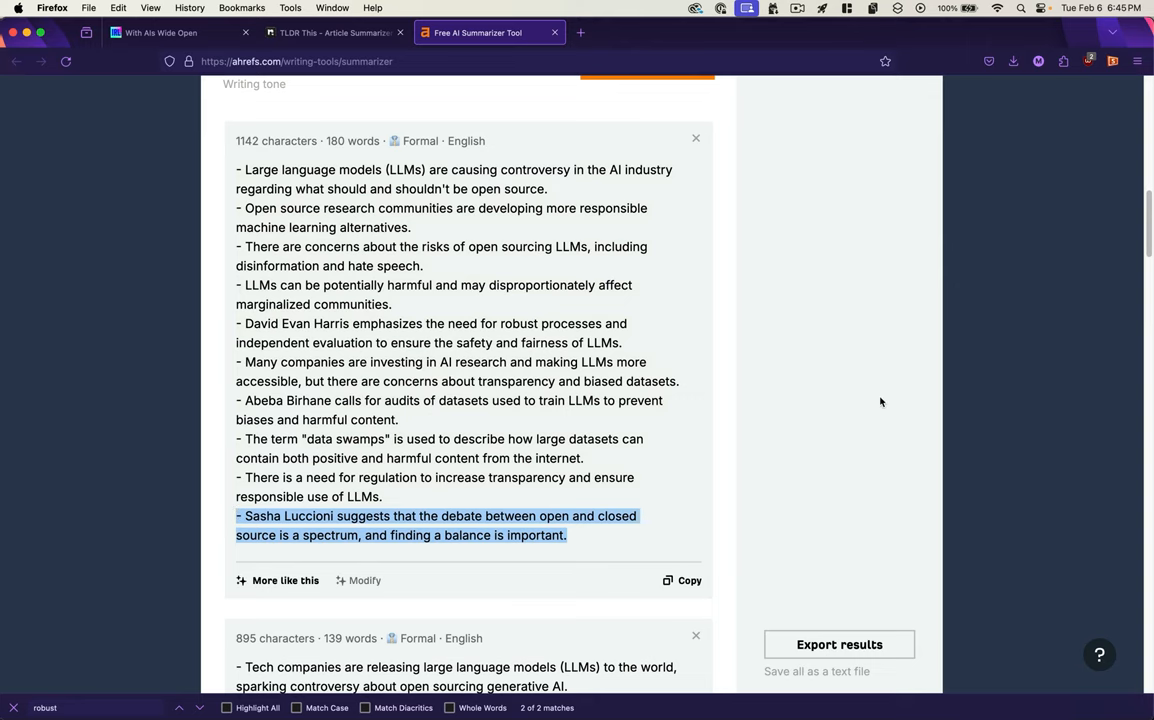
pyautogui.scroll(-3)
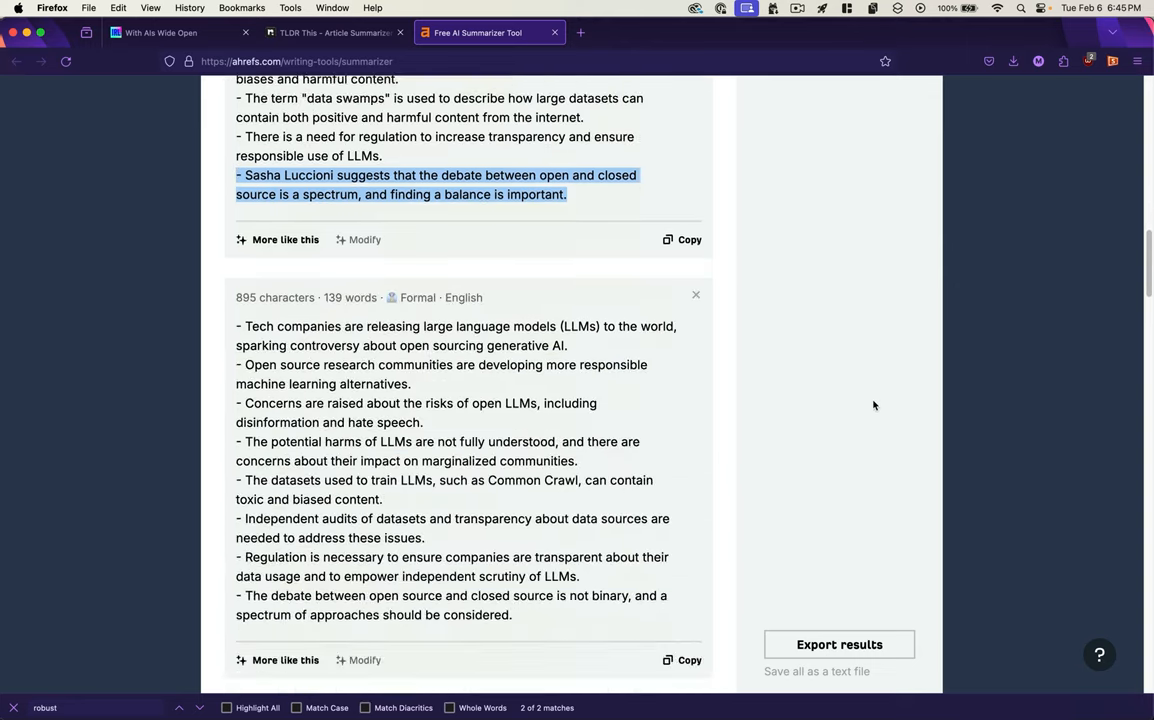
pyautogui.click(330, 32)
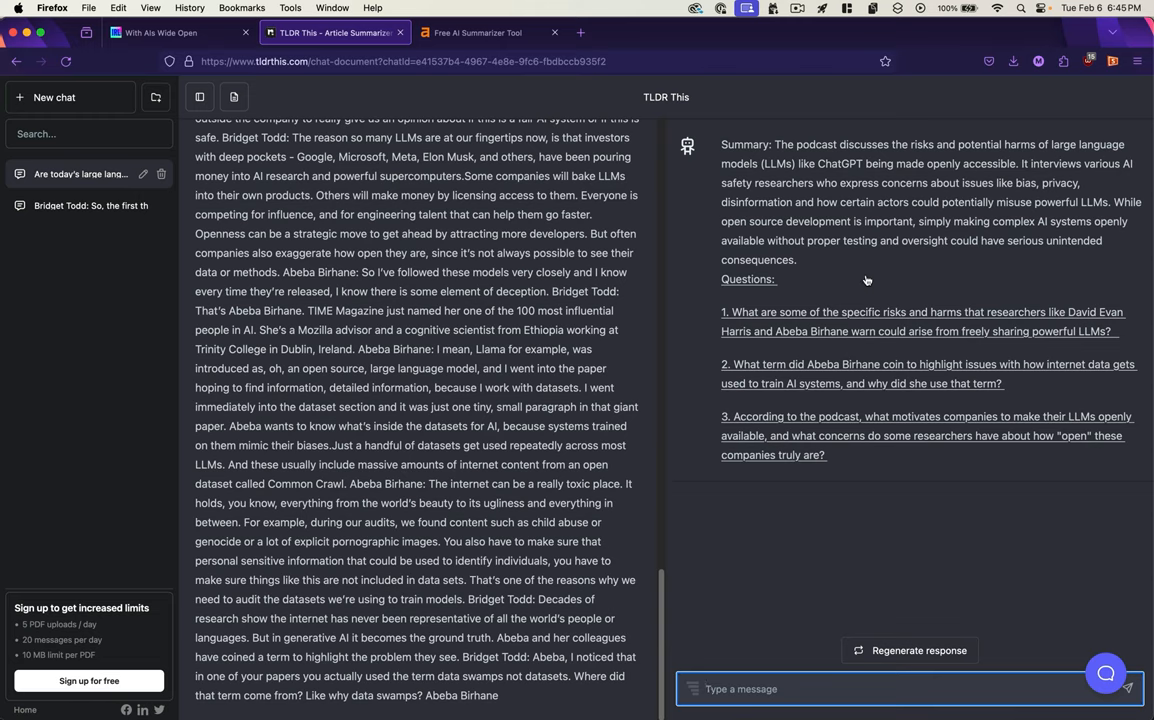
pyautogui.moveTo(64, 256)
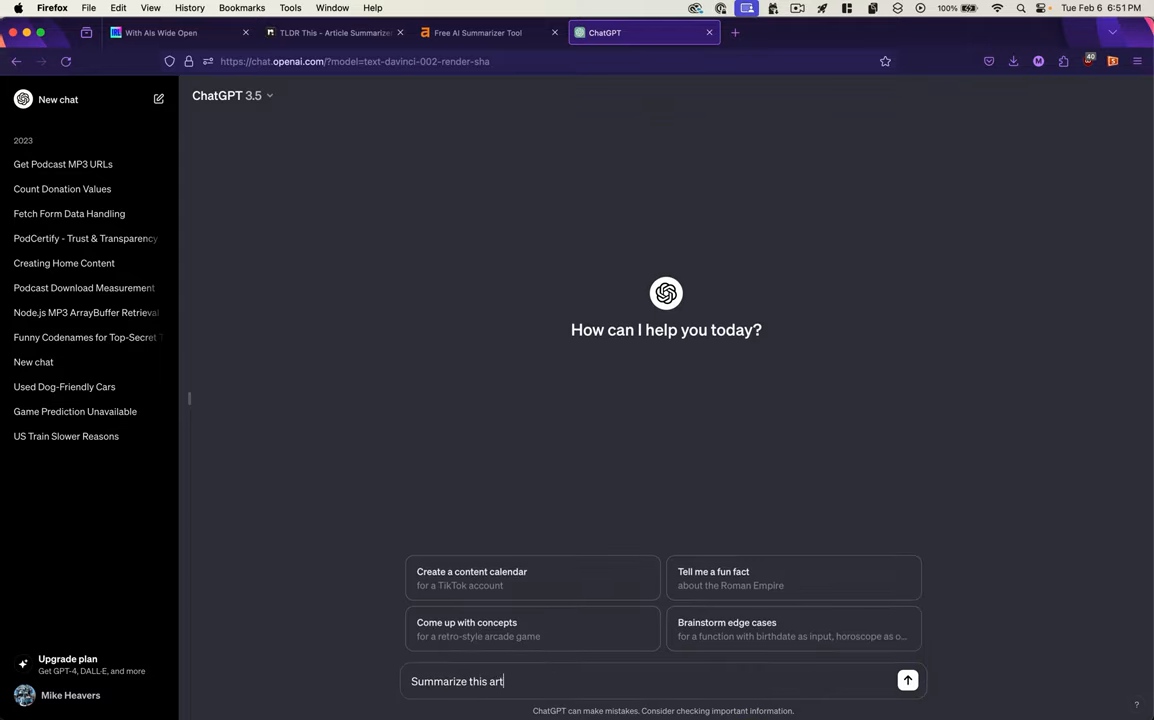
# Send 'Summarize this article' with the transcript to ChatGPT 3.5.
pyautogui.click(906, 681)
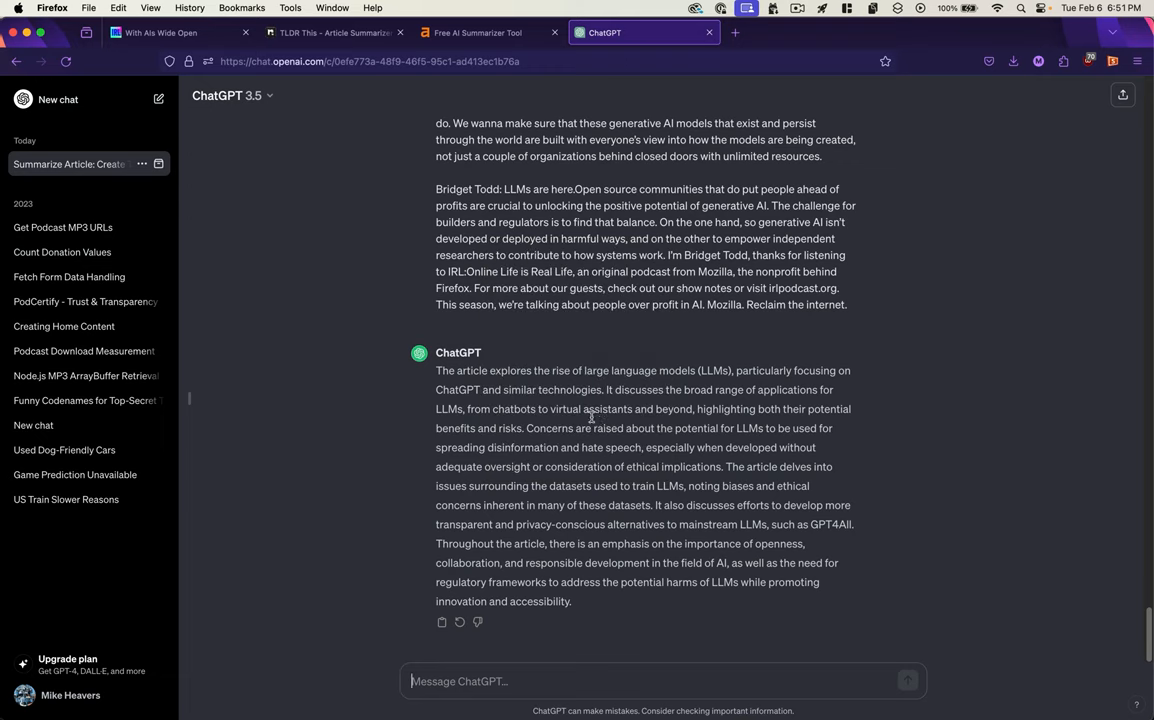
pyautogui.moveTo(765, 471)
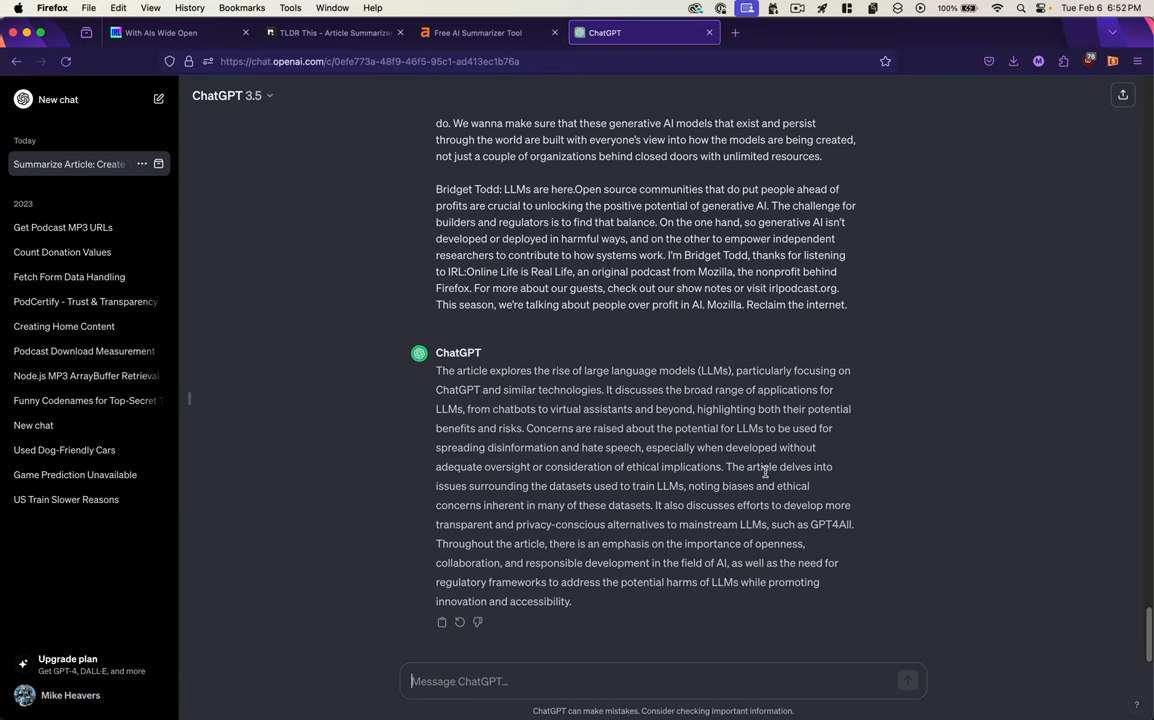
pyautogui.moveTo(622, 516)
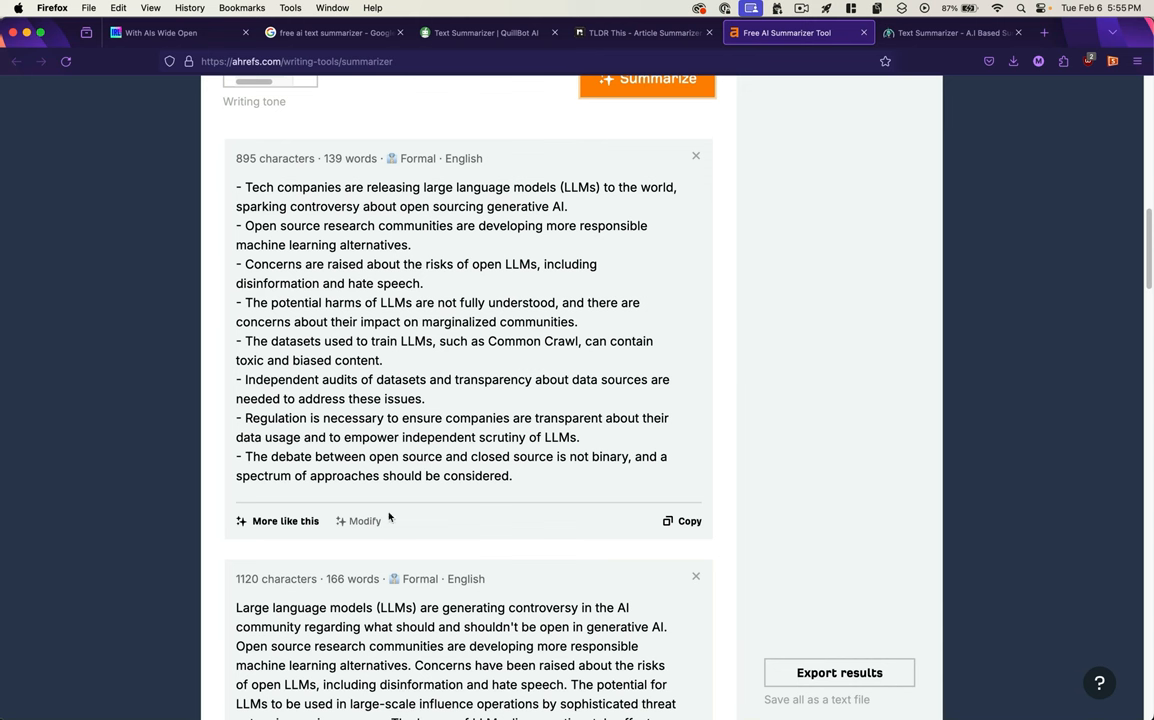
pyautogui.moveTo(339, 545)
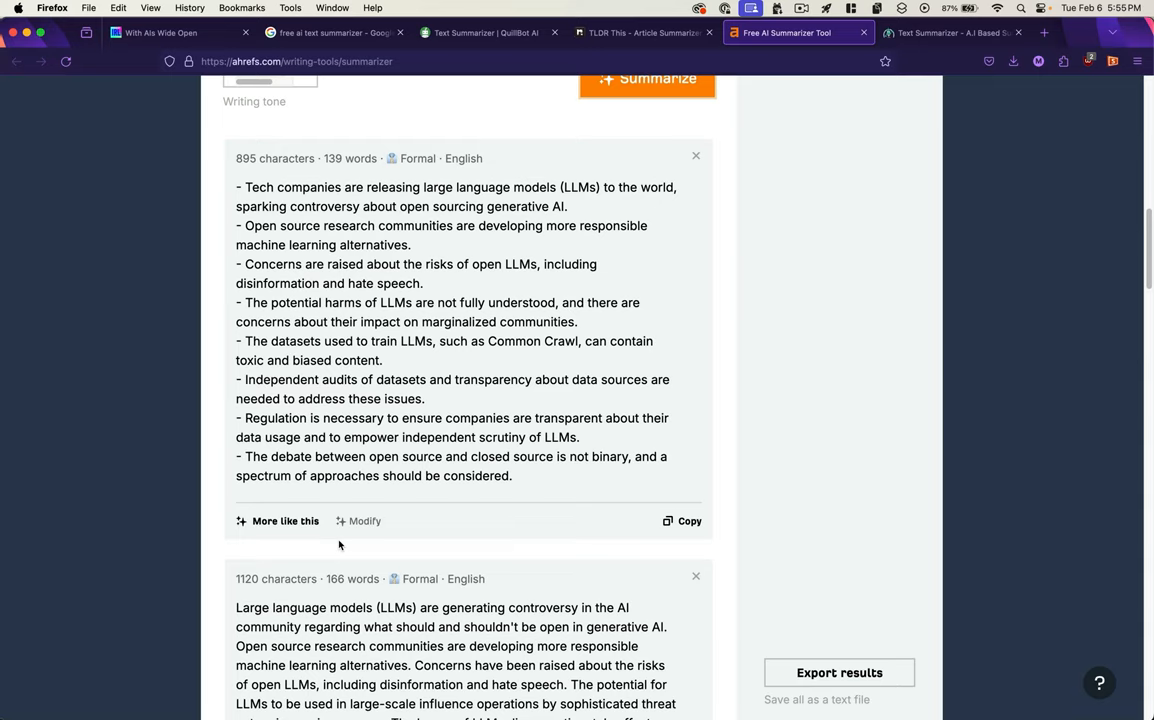
# Return to the IRL 'With AIs Wide Open' podcast episode tab.
pyautogui.click(180, 32)
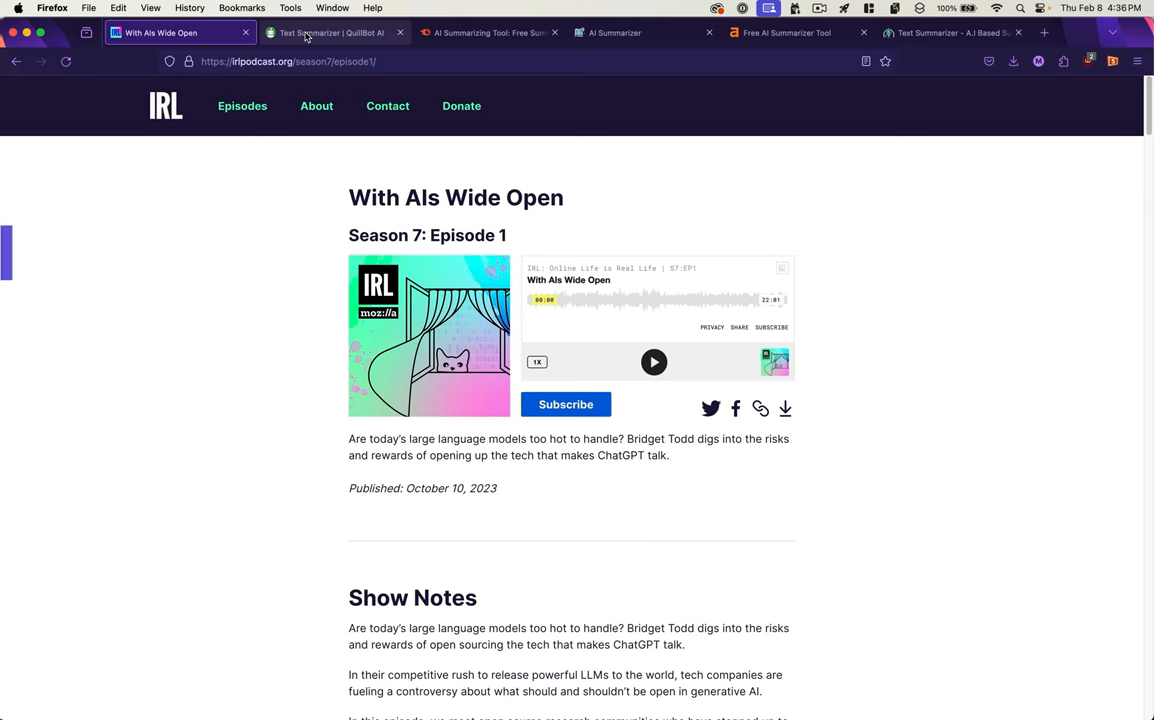
pyautogui.click(330, 32)
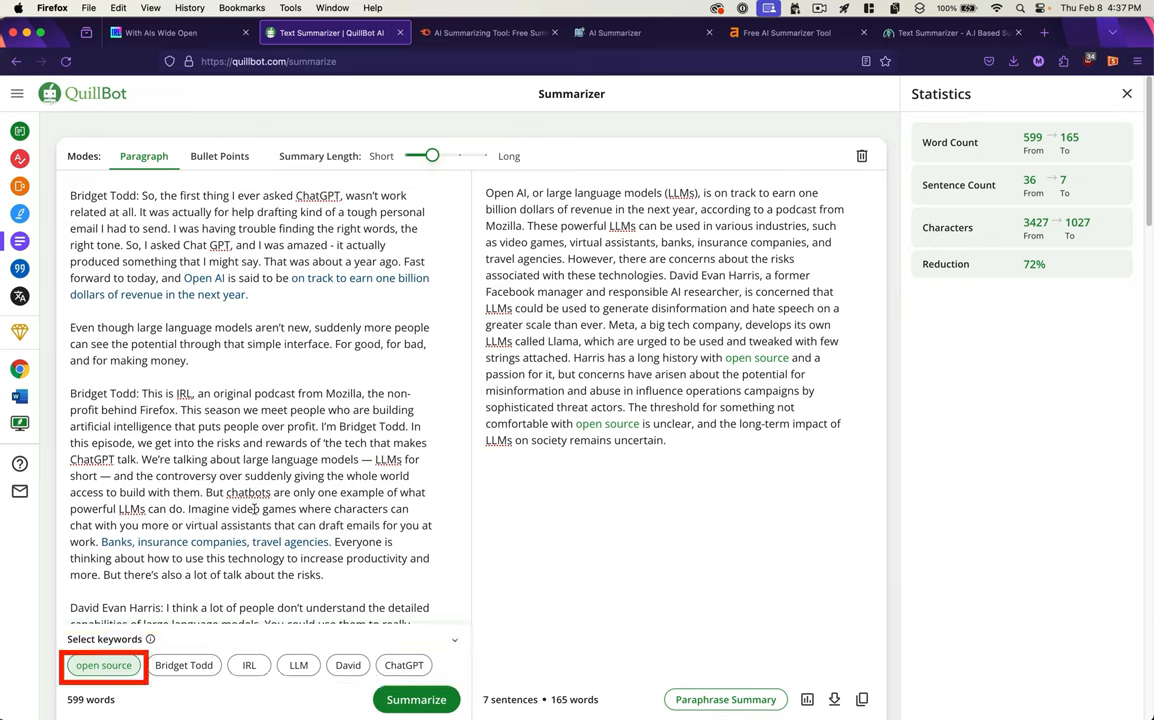
pyautogui.click(103, 665)
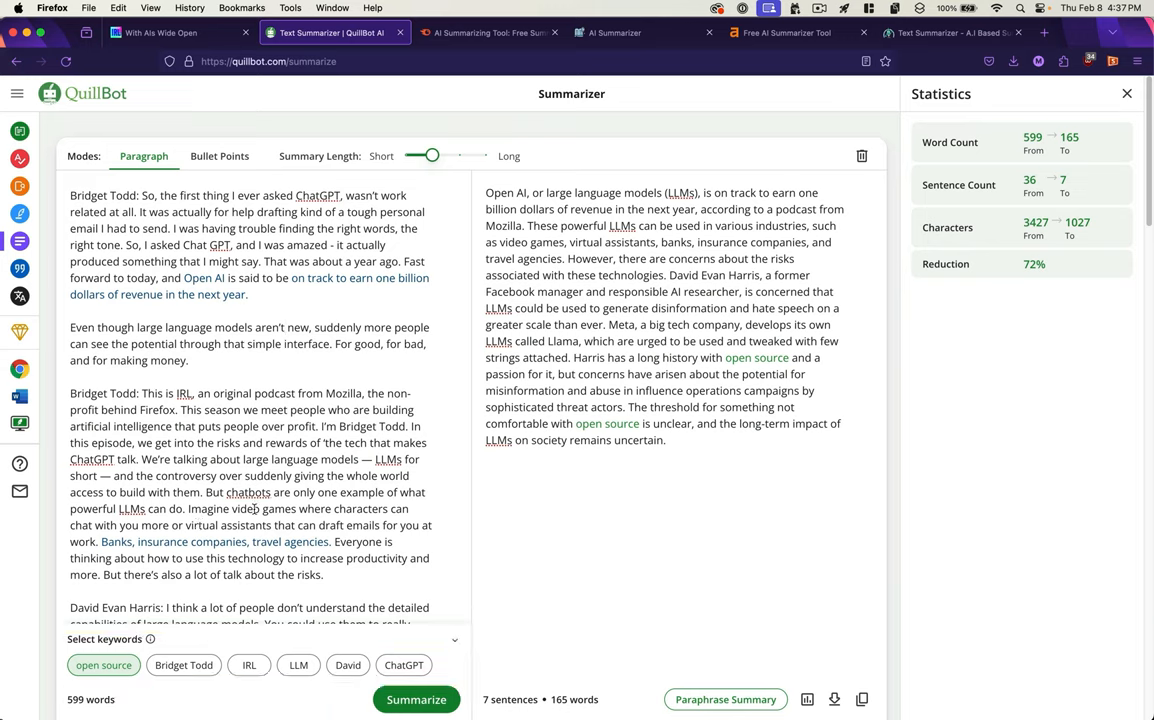
pyautogui.click(183, 665)
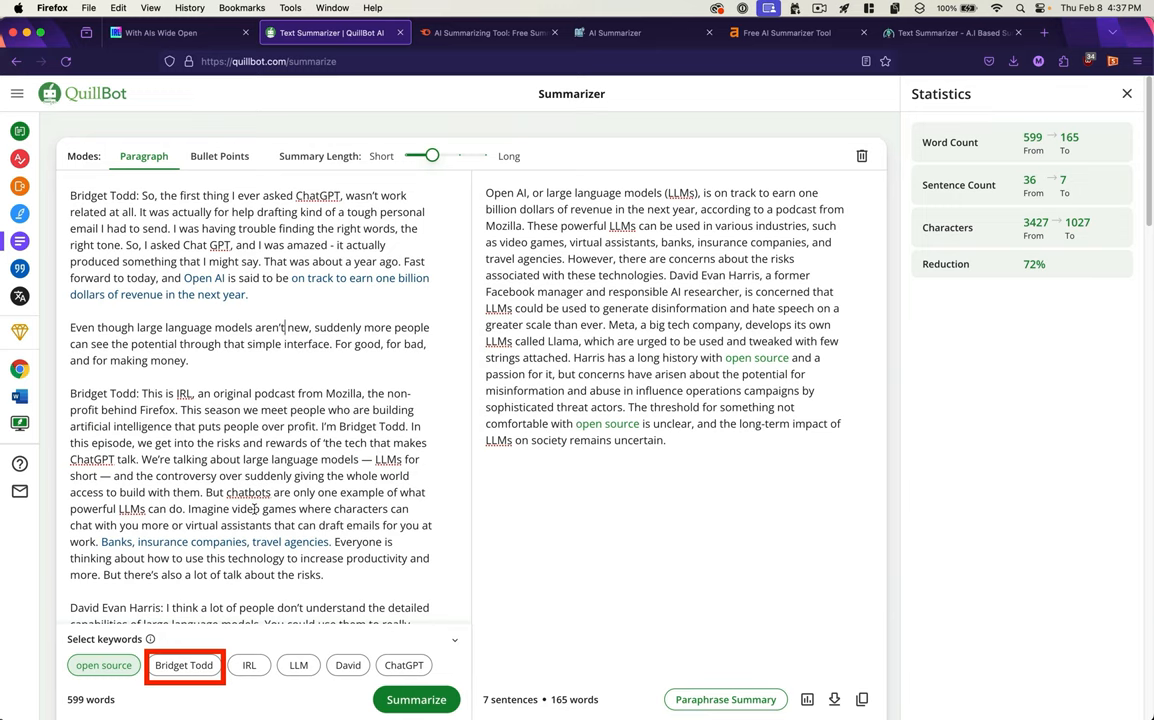
pyautogui.moveTo(698, 352)
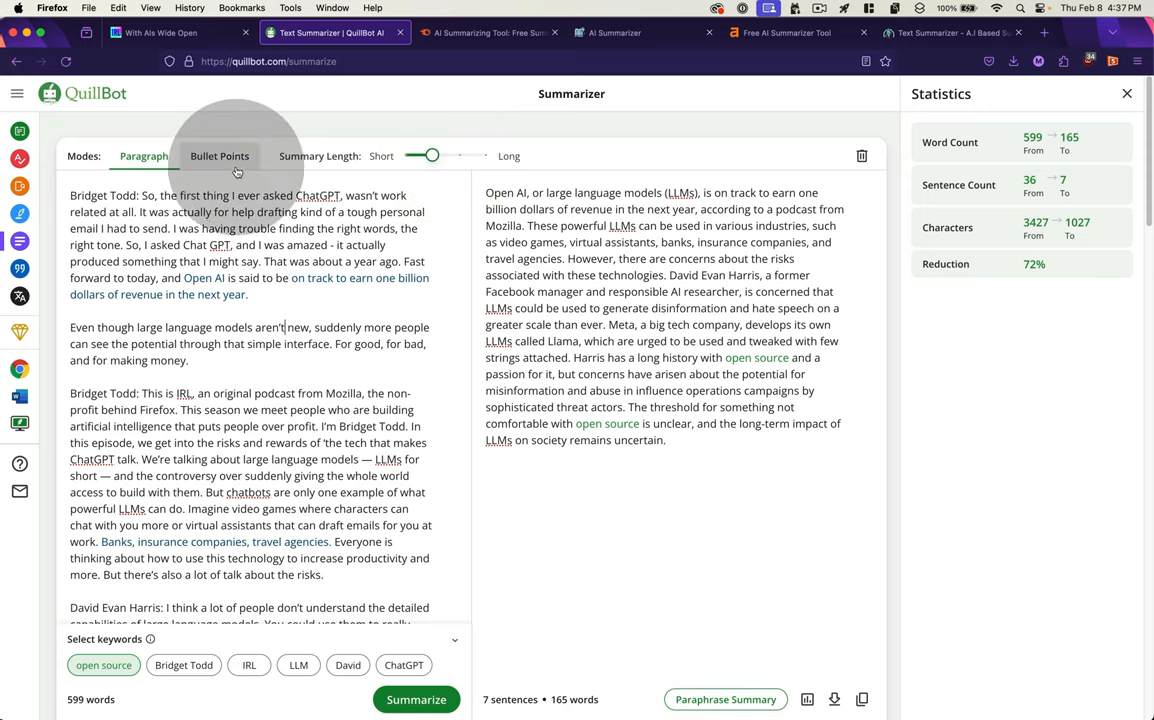
pyautogui.moveTo(219, 156)
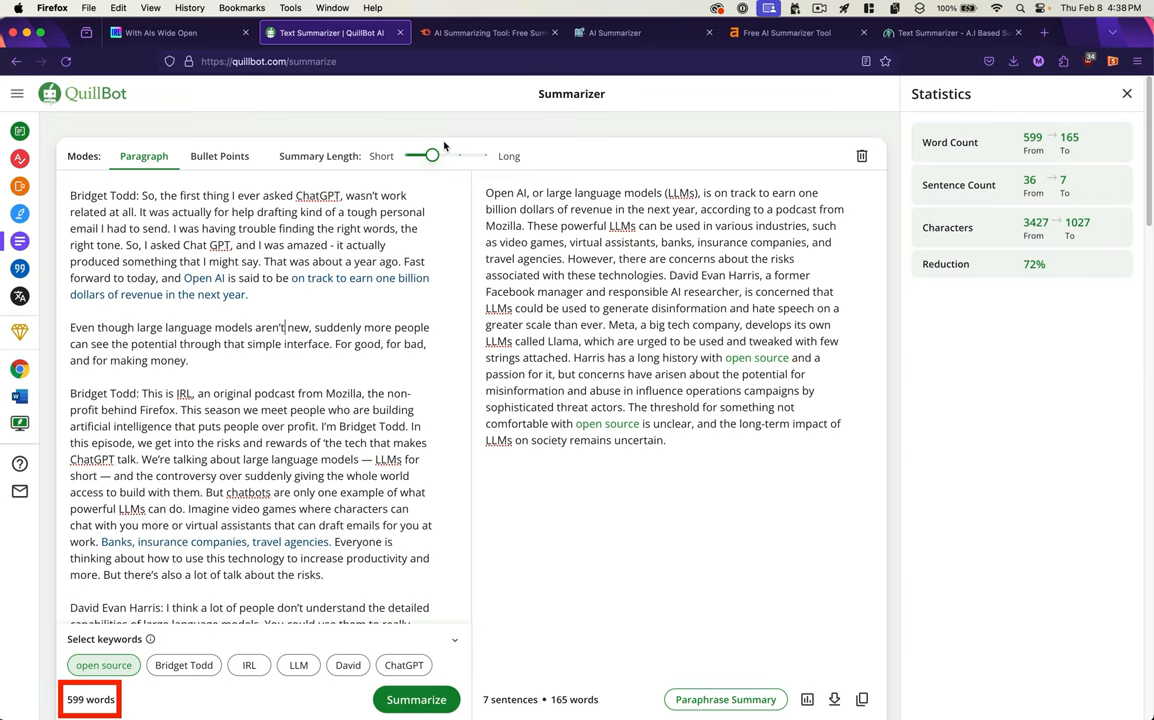
# Revisit Summarizer.org's 46-word summary and check its supported languages list.
pyautogui.click(644, 32)
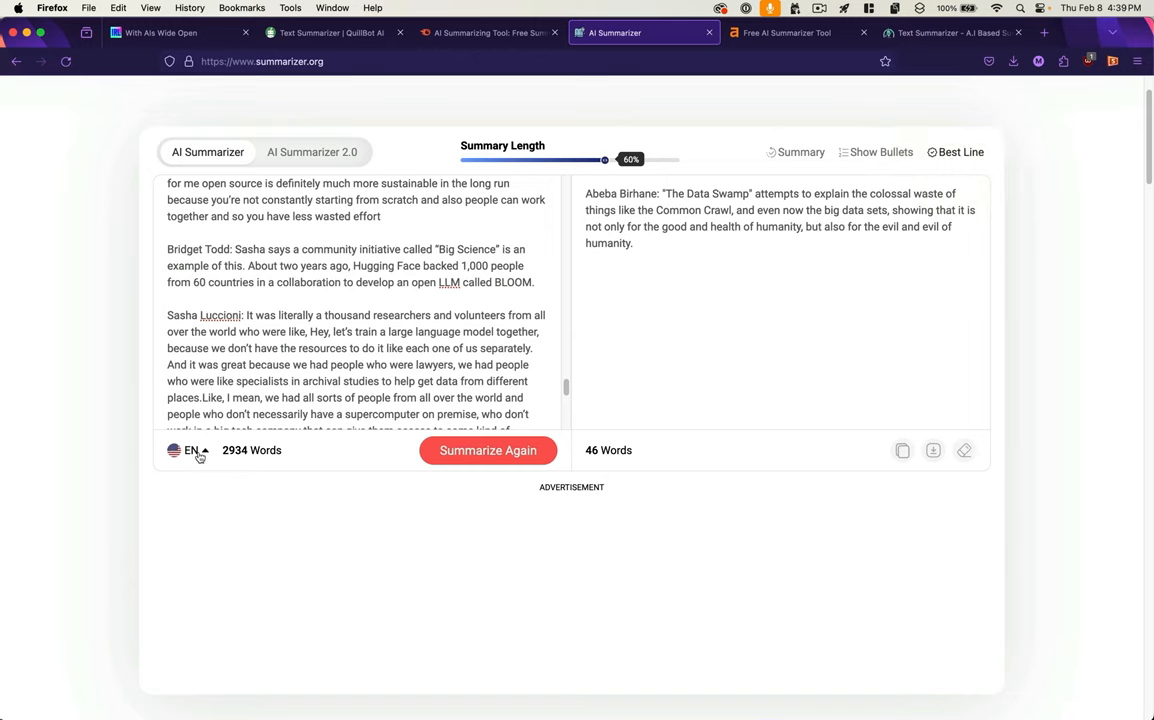
pyautogui.click(188, 450)
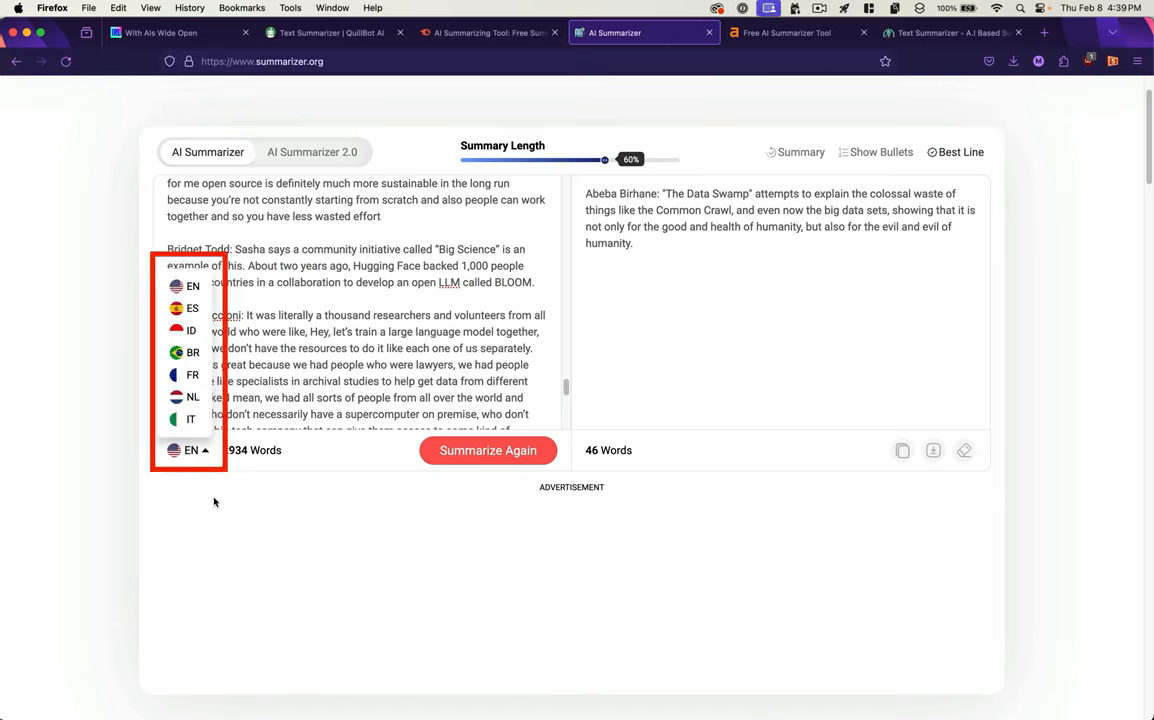
pyautogui.click(189, 450)
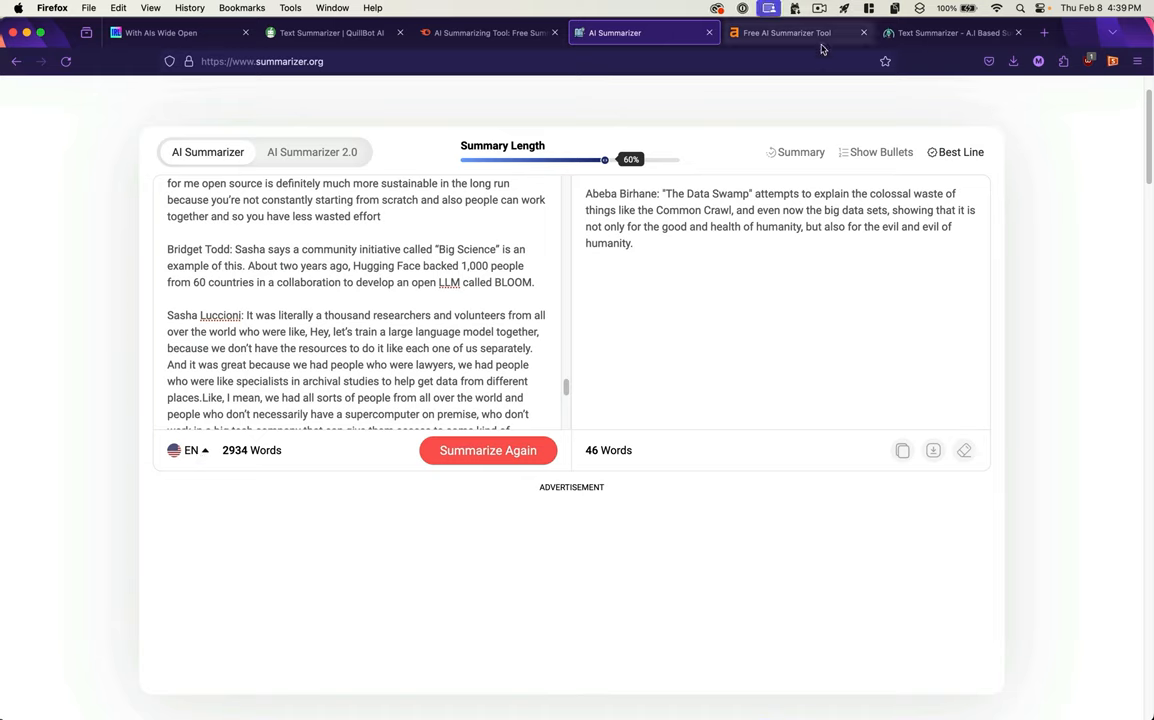
pyautogui.click(1000, 32)
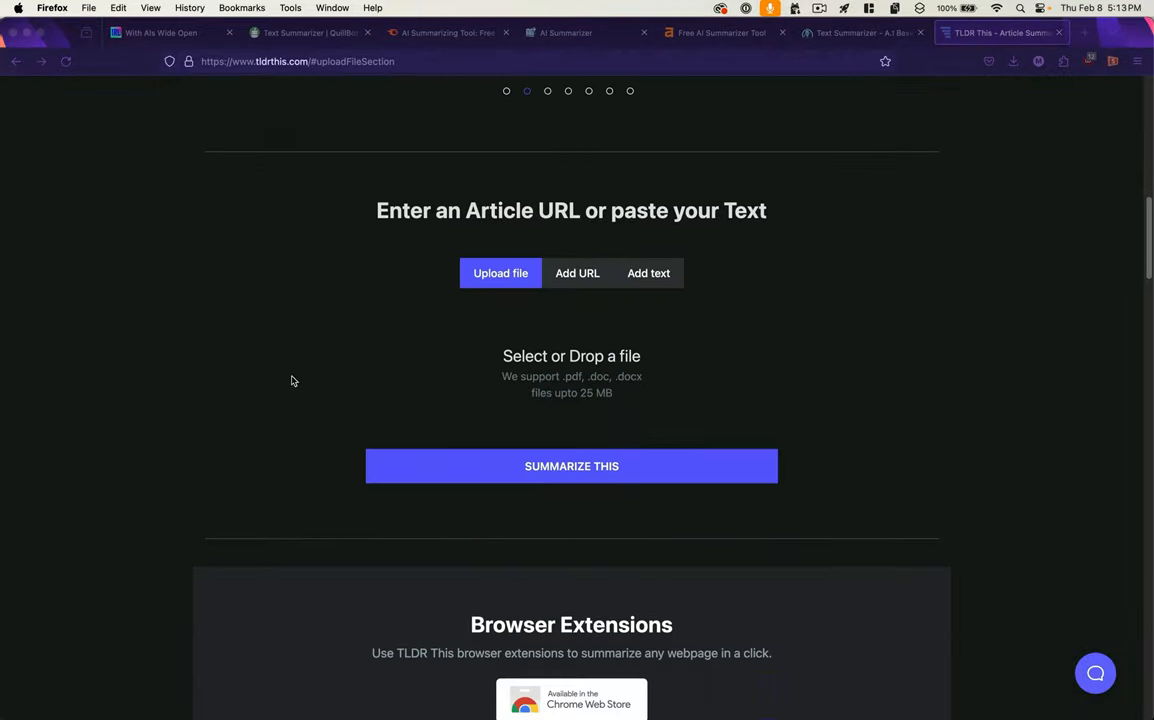
pyautogui.scroll(-3)
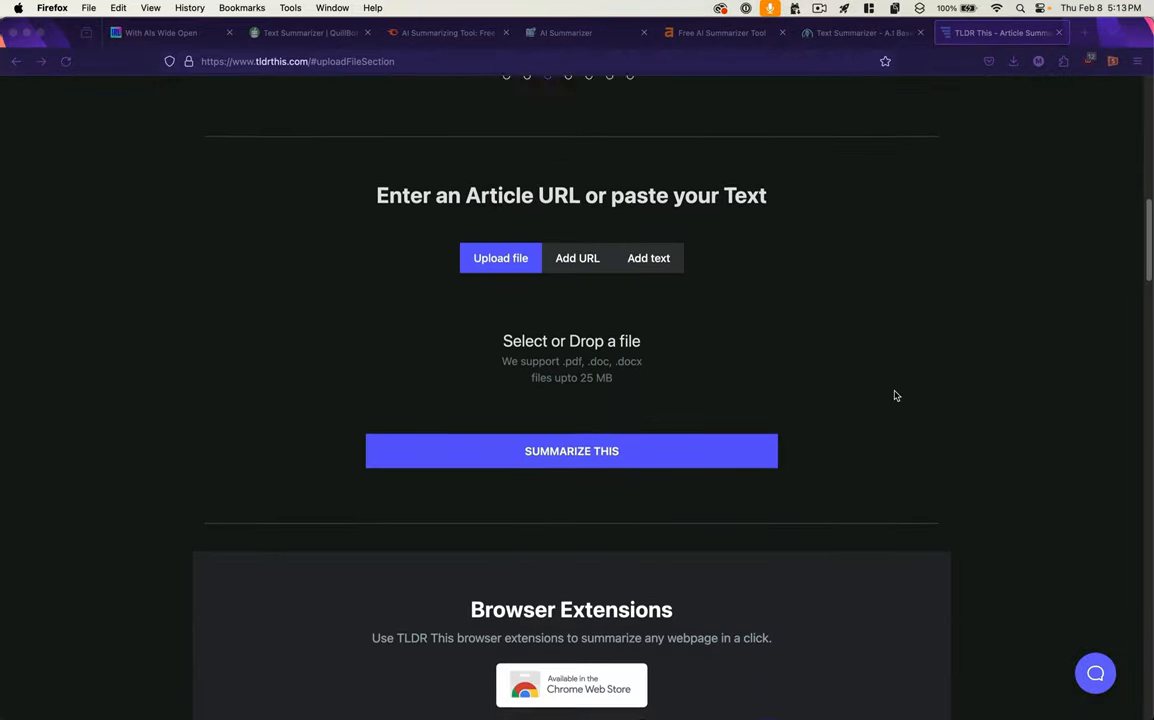
pyautogui.scroll(-3)
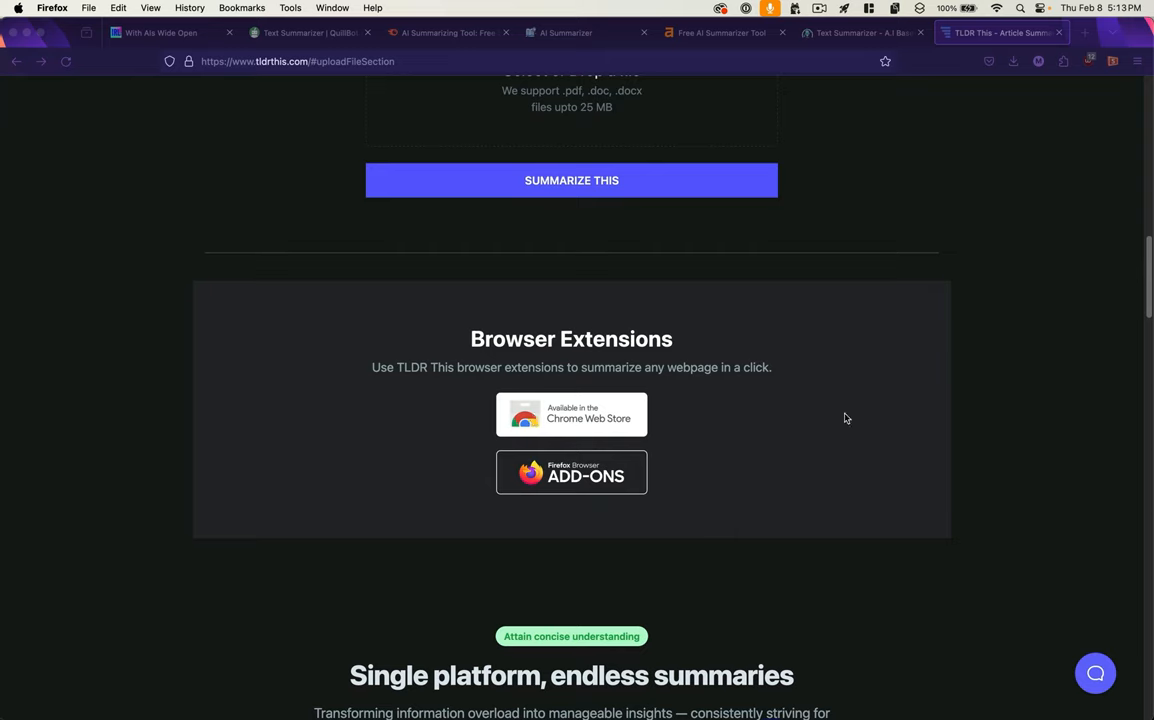
pyautogui.moveTo(700, 468)
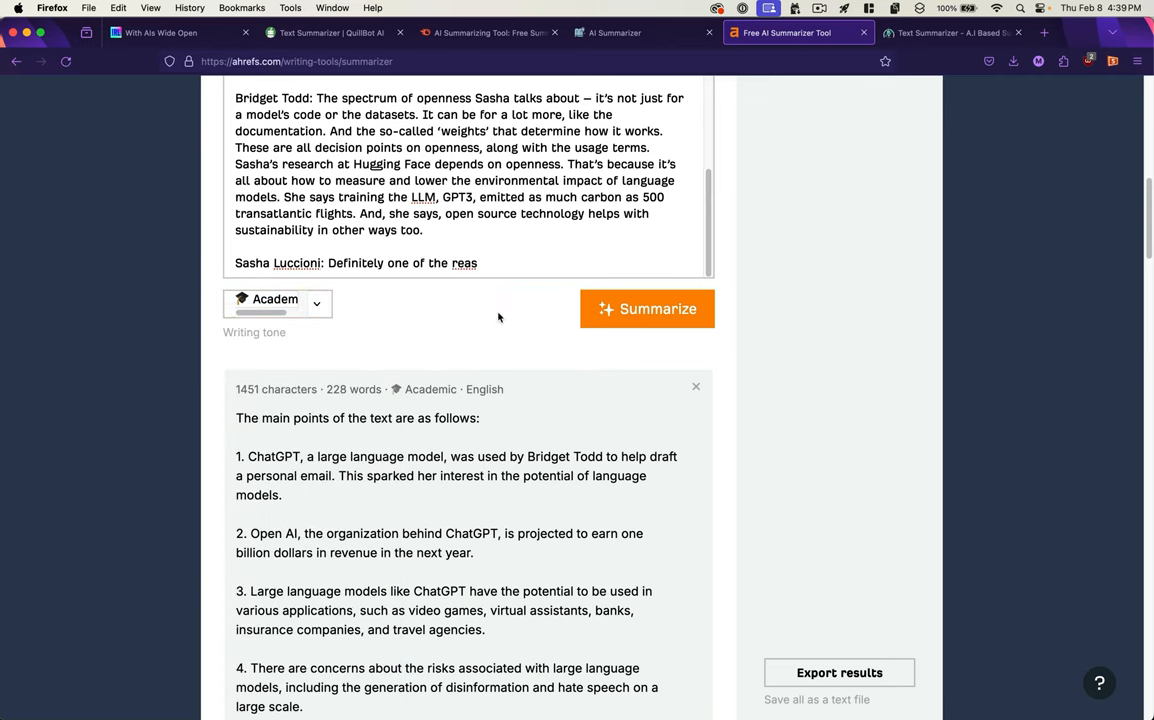
# Review Ahrefs' ten-point summary down to the More like this and Modify buttons.
pyautogui.scroll(-3)
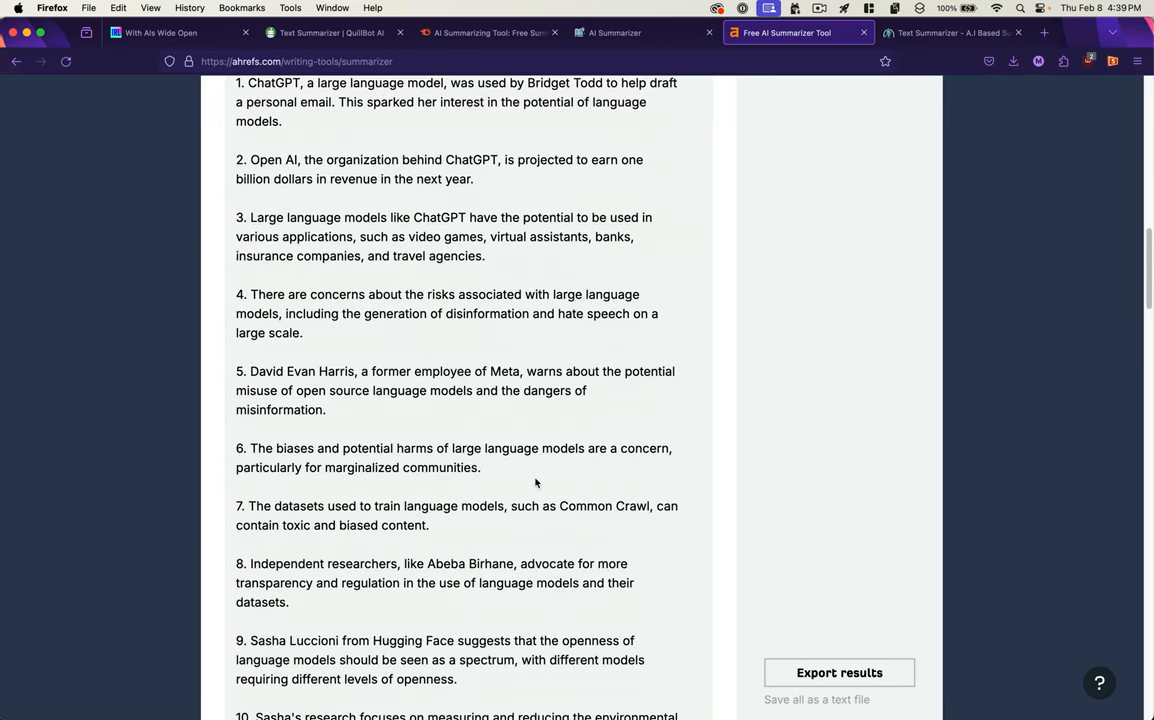
pyautogui.scroll(-3)
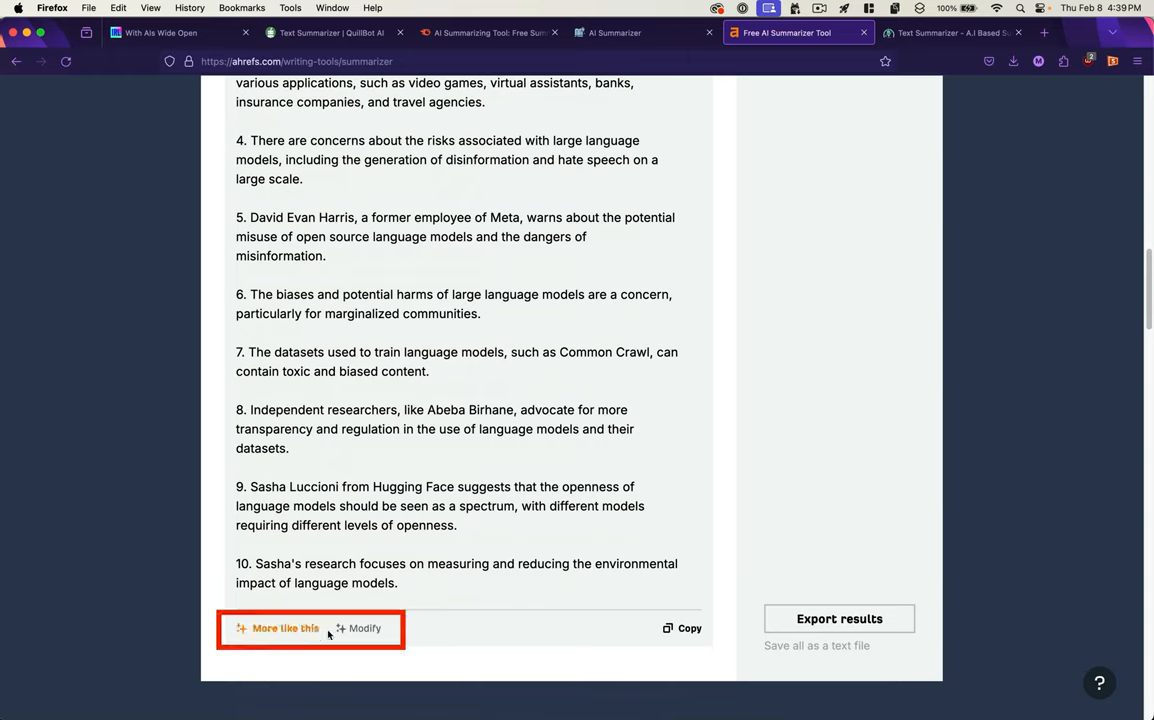
pyautogui.moveTo(497, 554)
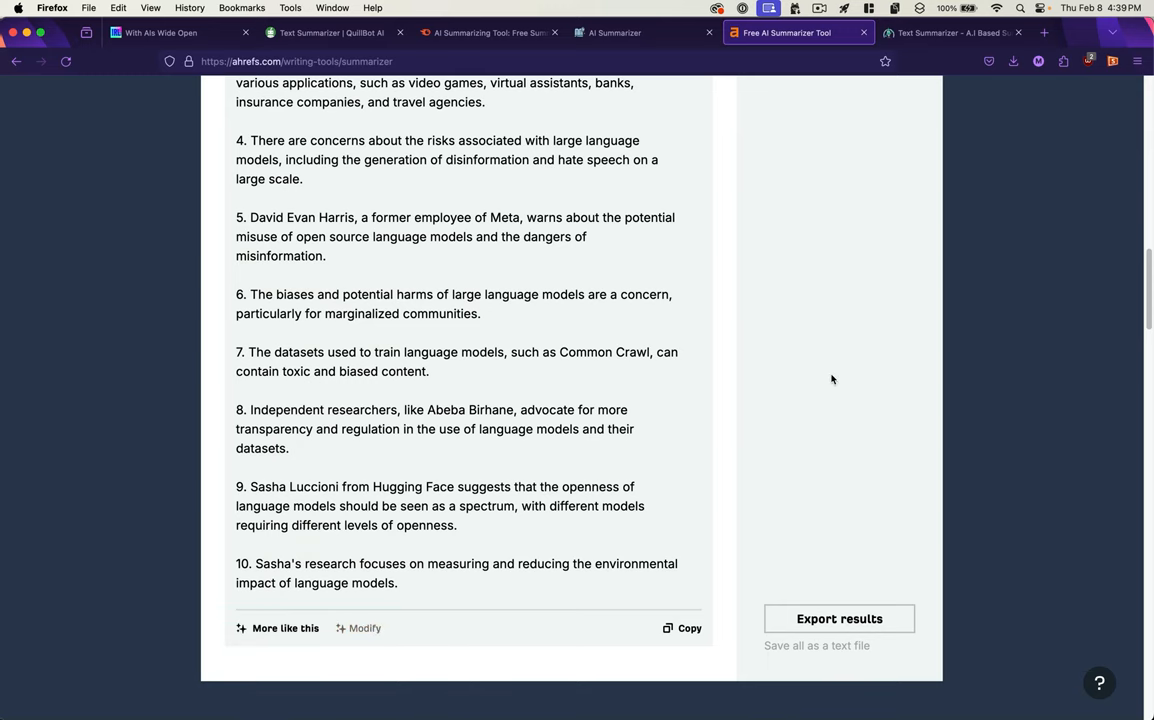
pyautogui.scroll(3)
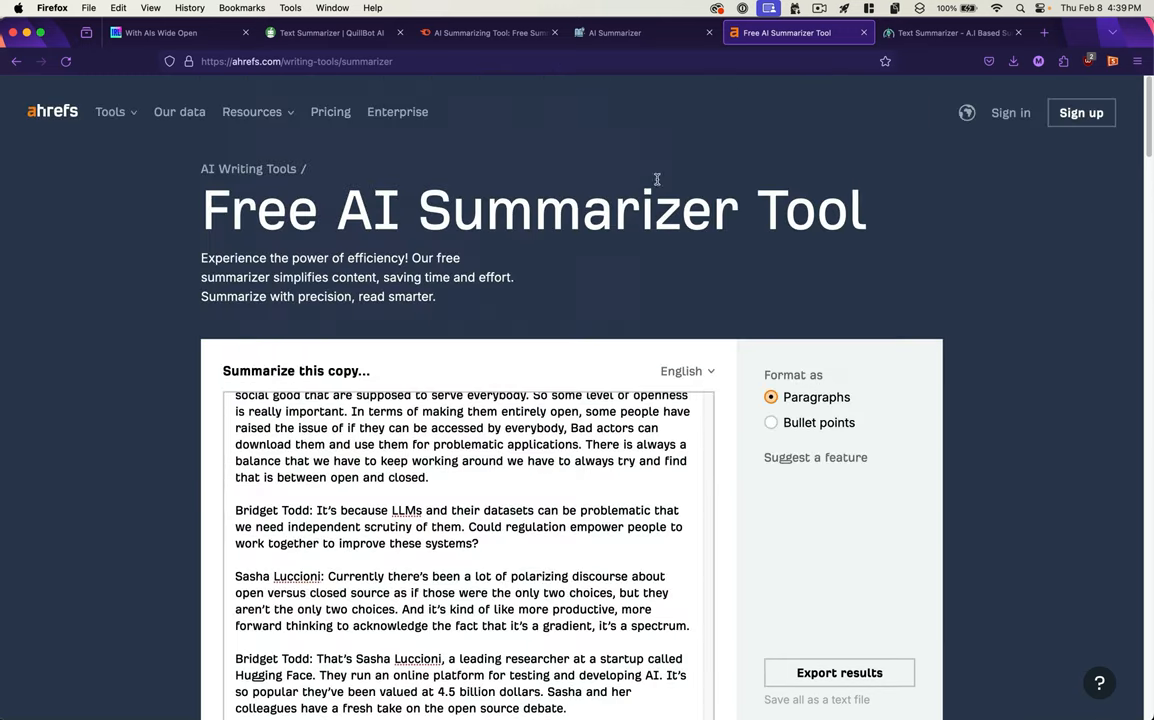
pyautogui.click(950, 32)
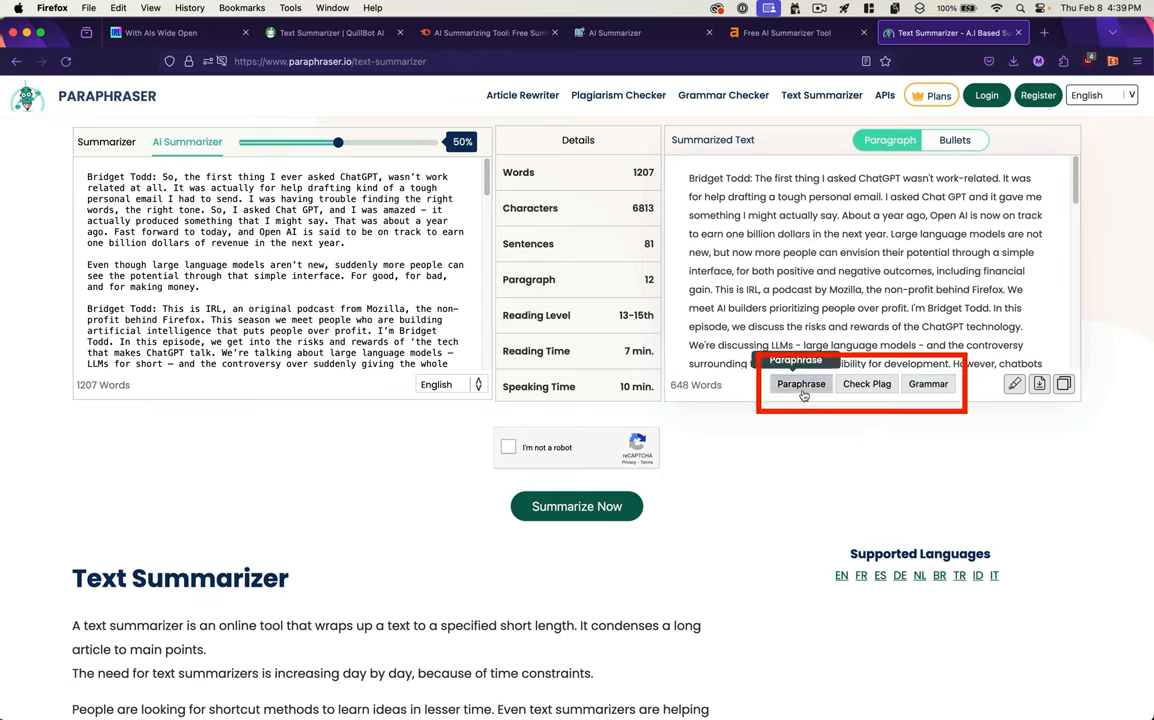
pyautogui.moveTo(927, 384)
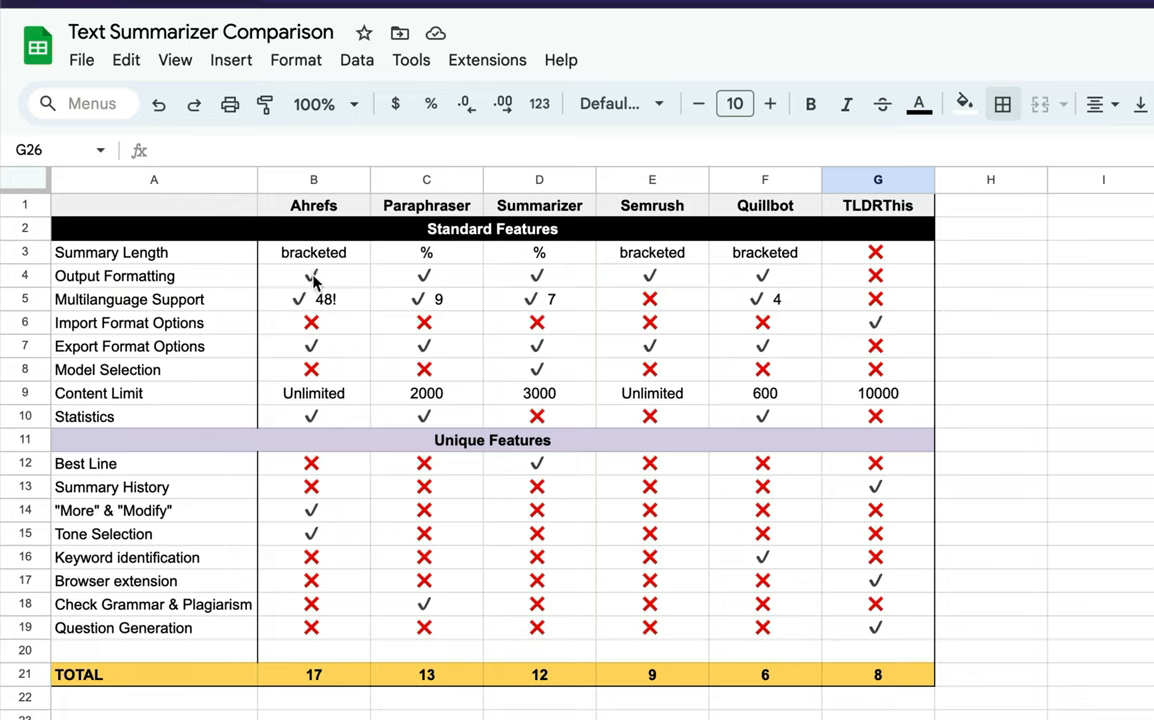
pyautogui.moveTo(313, 303)
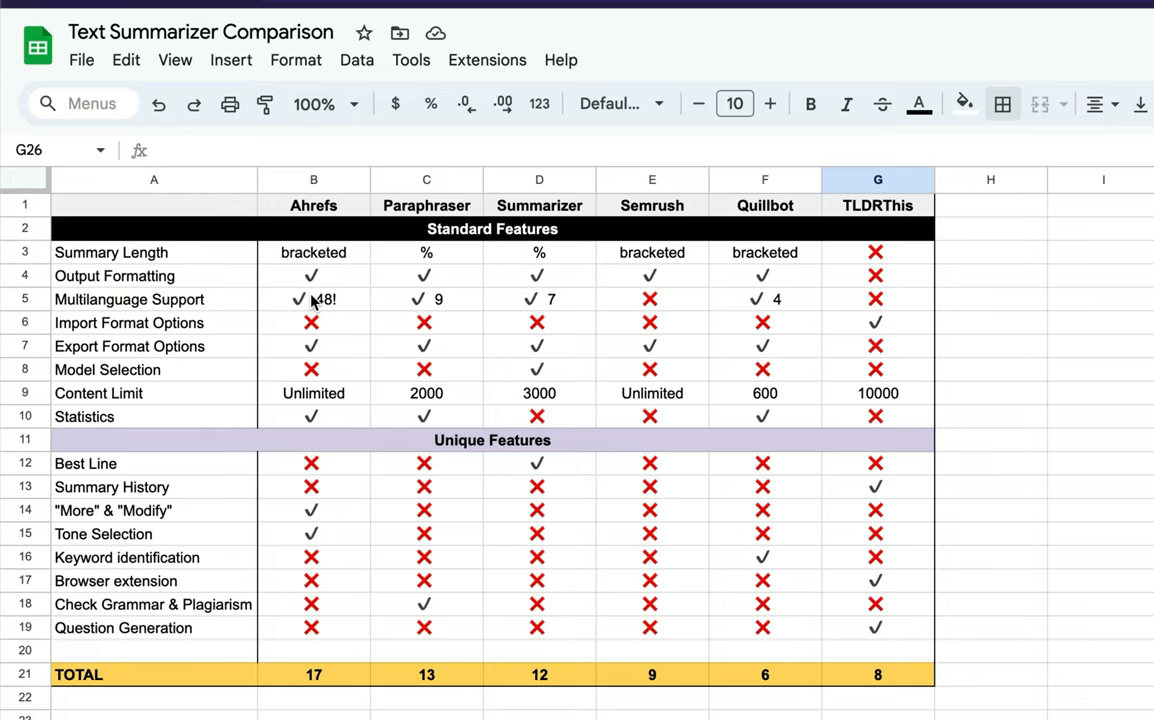
pyautogui.moveTo(260, 668)
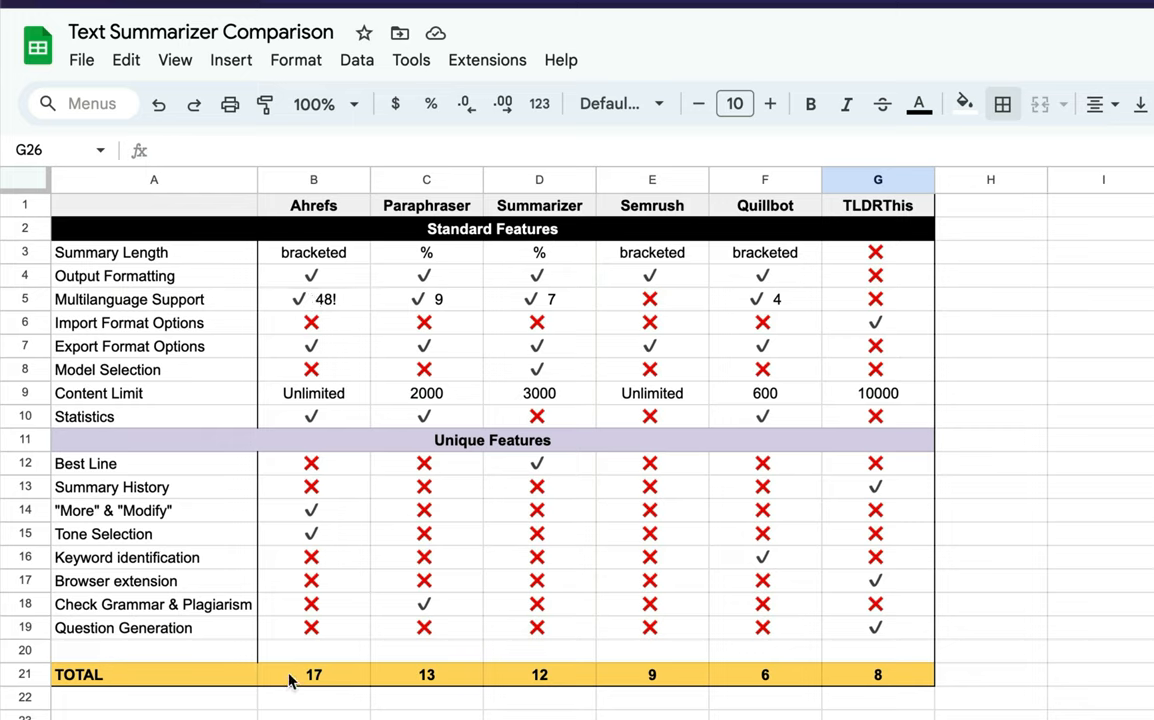
pyautogui.moveTo(231, 630)
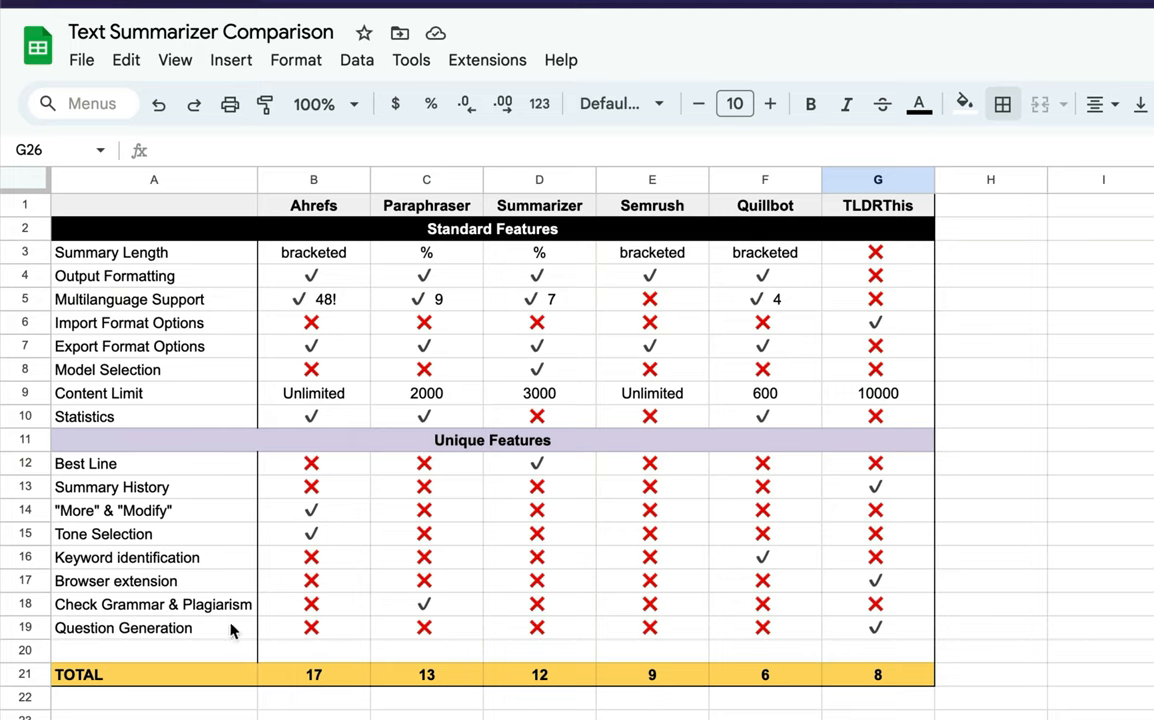
pyautogui.moveTo(306, 678)
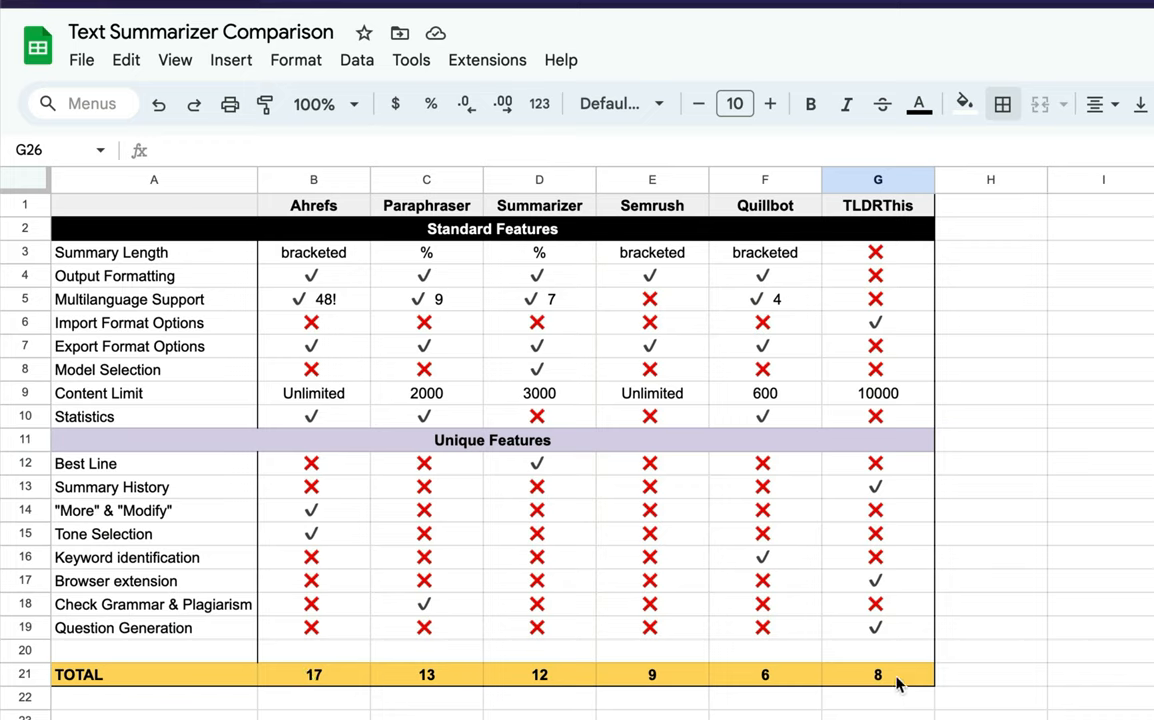
pyautogui.moveTo(765, 678)
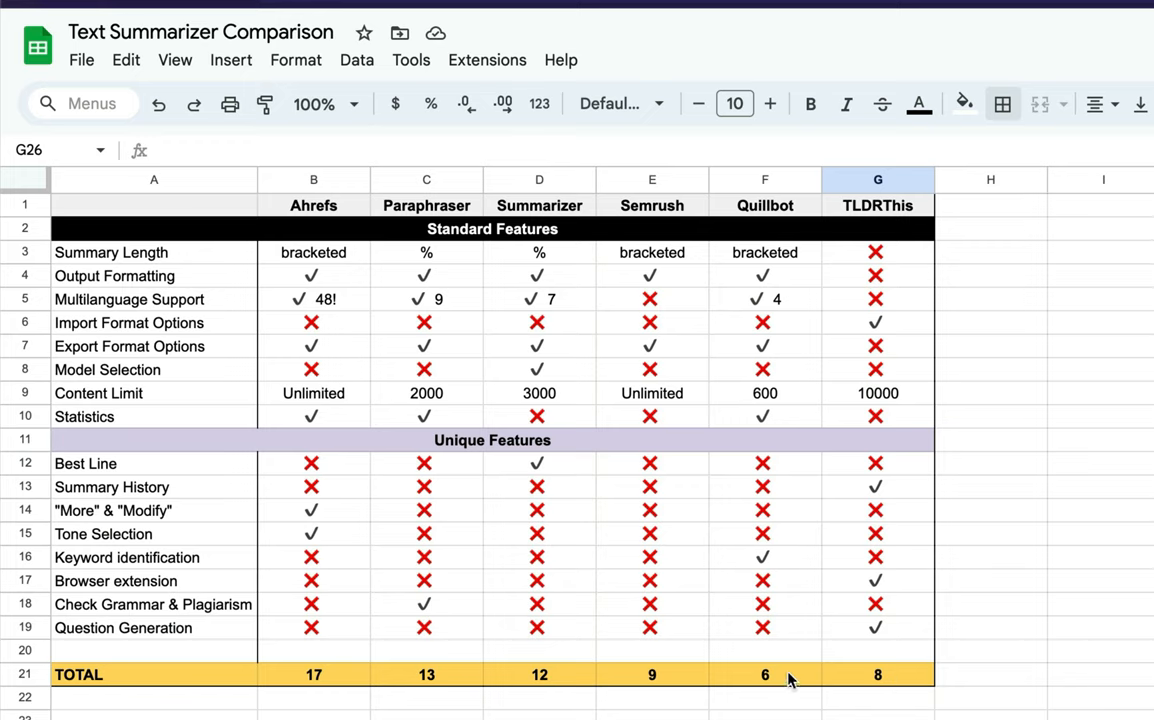